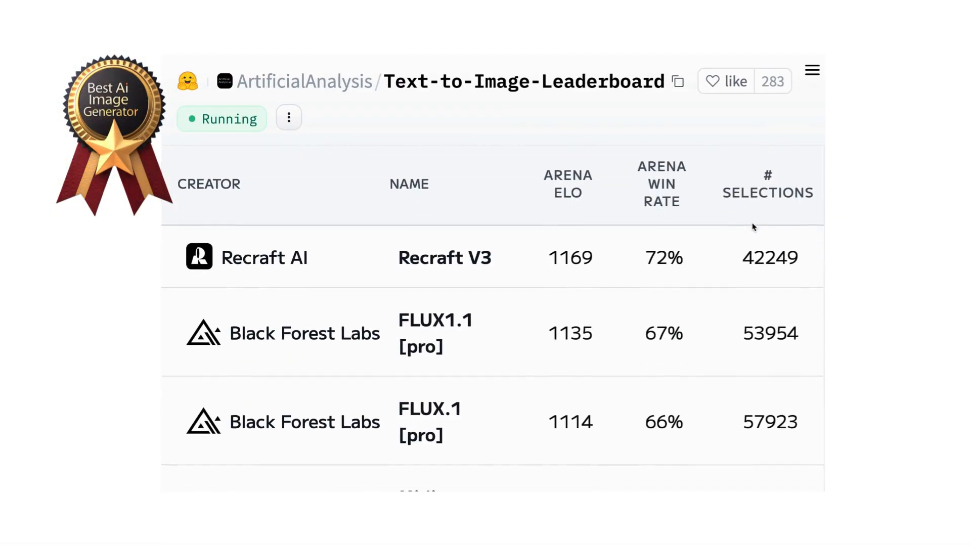
{"action": "scroll", "scroll_direction": "down", "scroll_amount": 3}
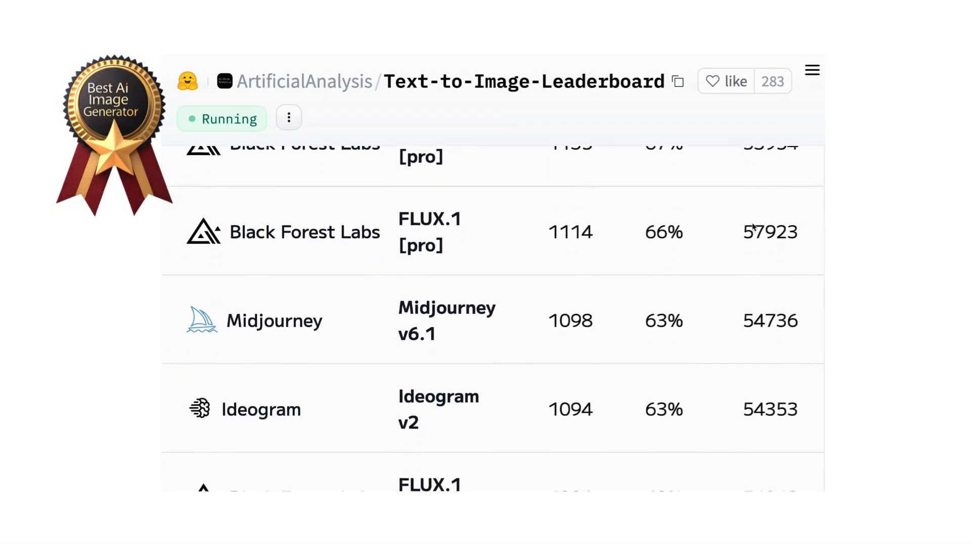
{"action": "scroll", "scroll_direction": "down", "scroll_amount": 3}
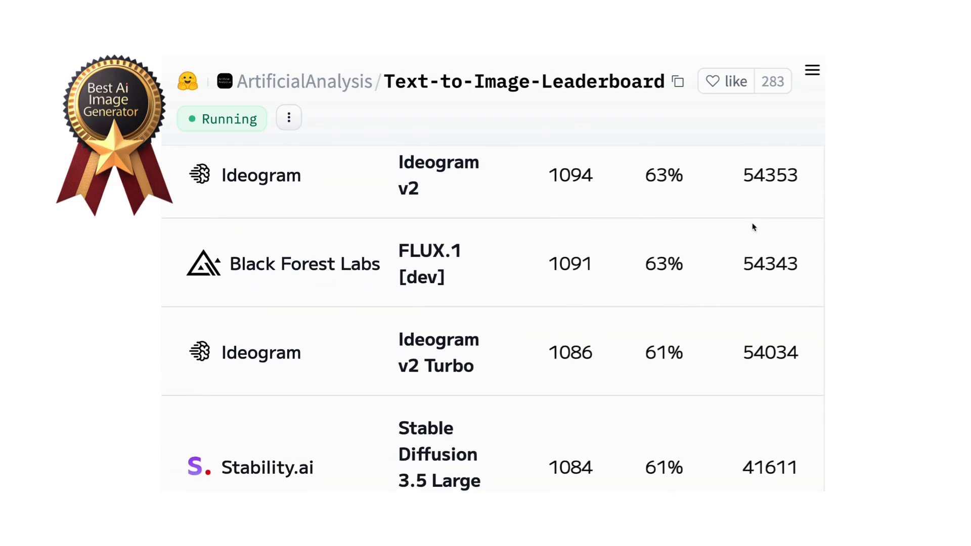
{"action": "left_click", "coordinate": [496, 29]}
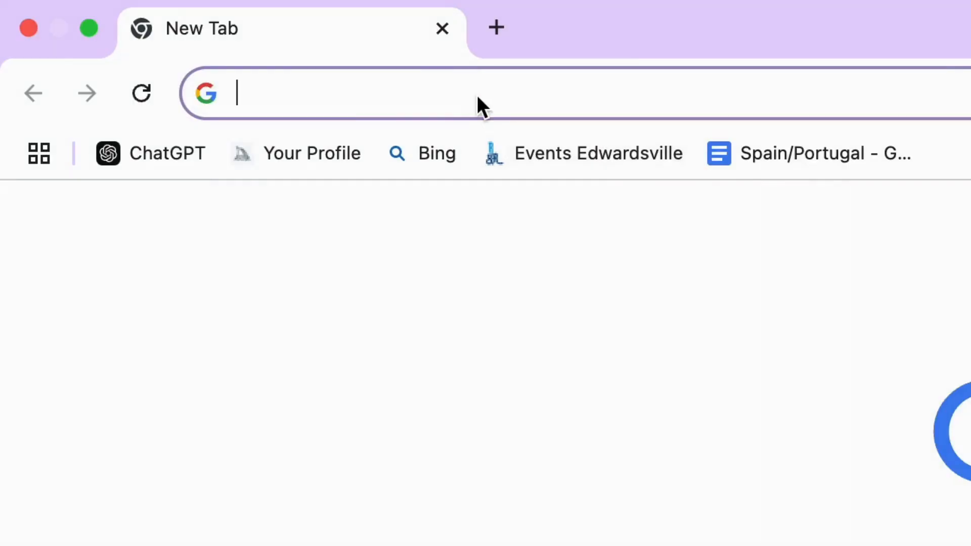
{"action": "type", "text": "https://www.recraft.ai/invite/orxce7ezVa"}
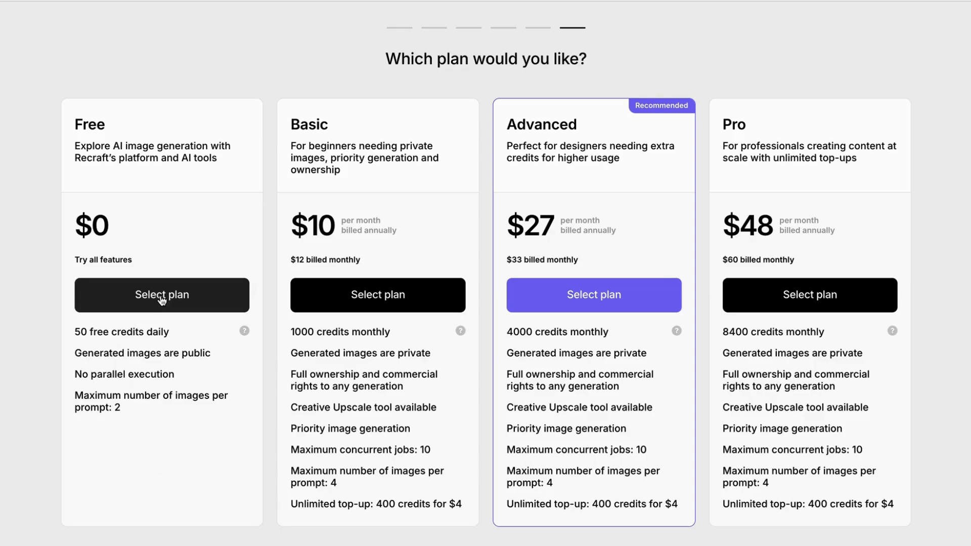
{"action": "left_click", "coordinate": [162, 295]}
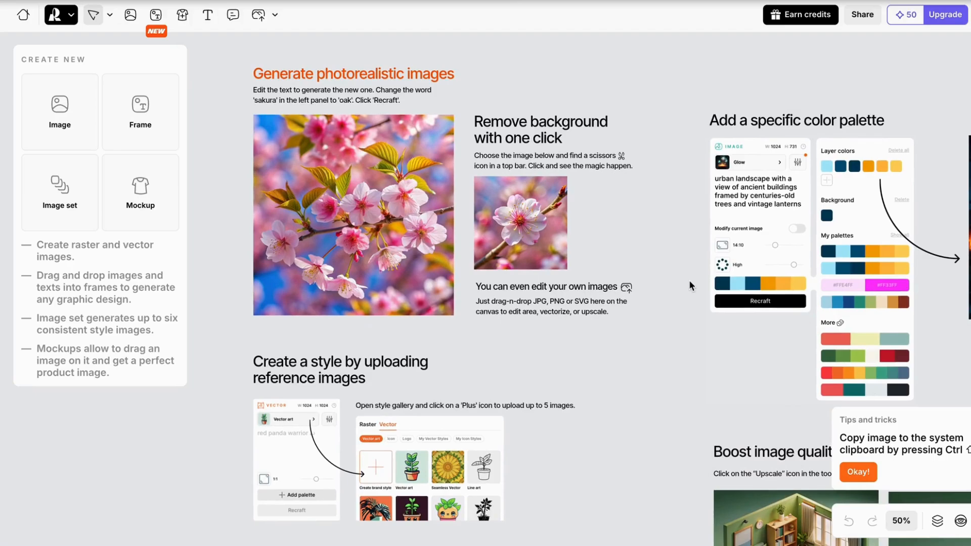
{"action": "mouse_move", "coordinate": [528, 240]}
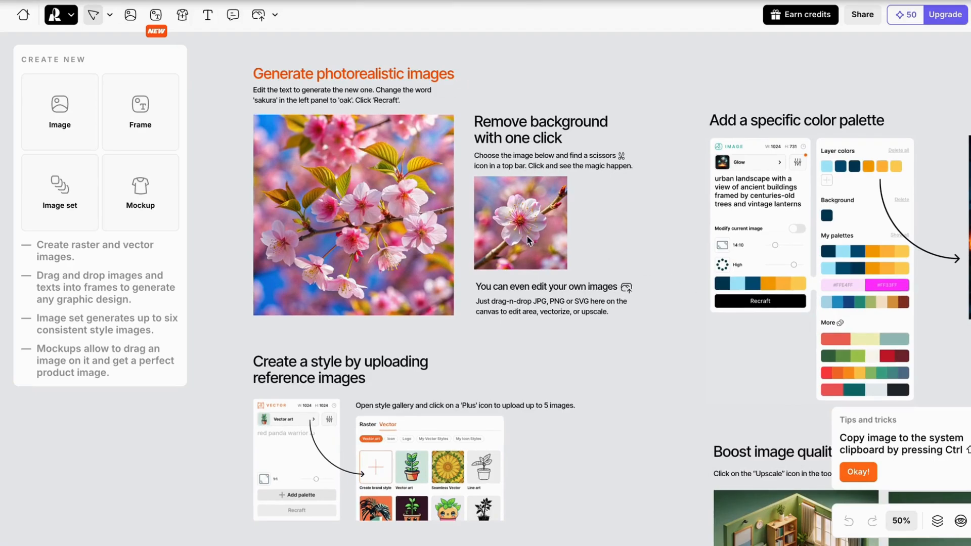
Select the small sakura image in the Remove background example.
{"action": "left_click", "coordinate": [352, 215]}
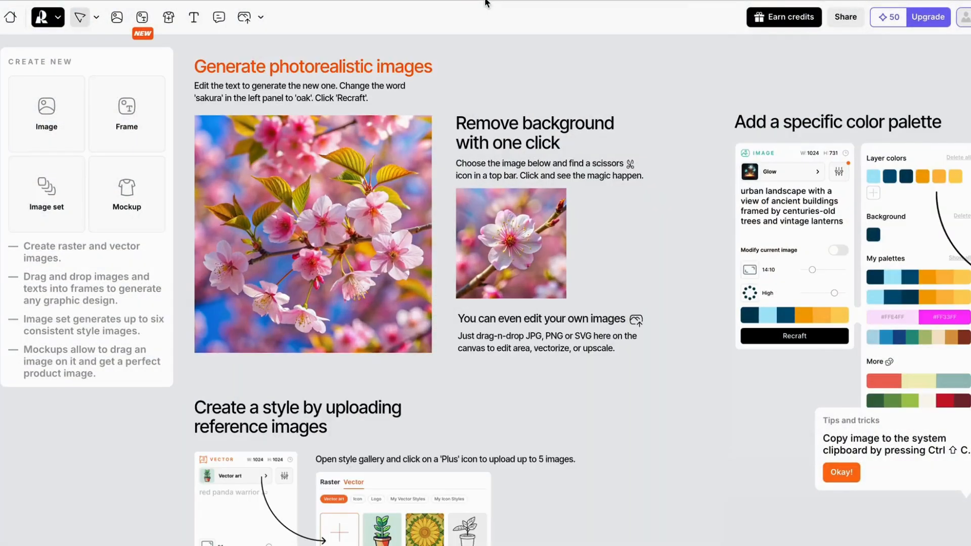
Select the large sakura photo and regenerate it with the prompt 'oak leaves'.
{"action": "left_click", "coordinate": [298, 91]}
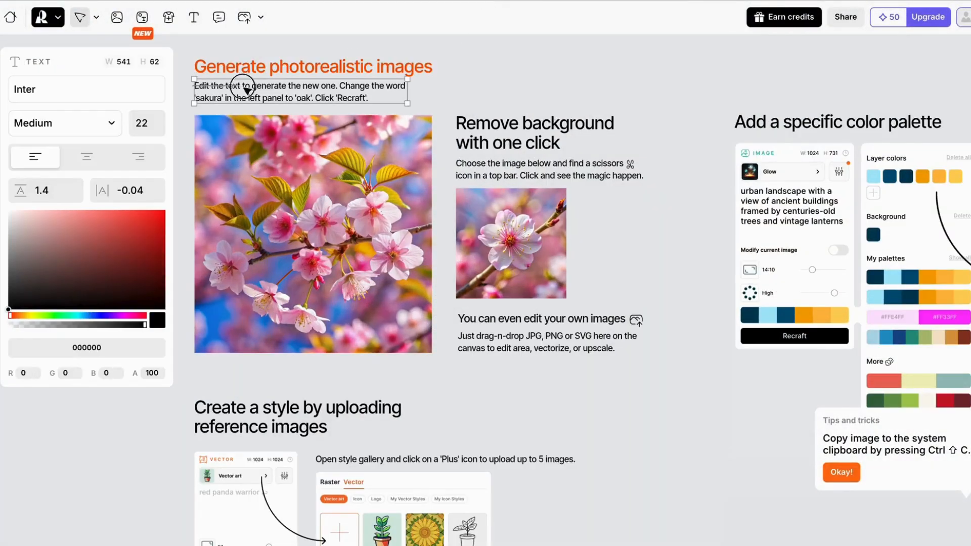
{"action": "left_click", "coordinate": [312, 234]}
{"action": "type", "text": "oak leaves"}
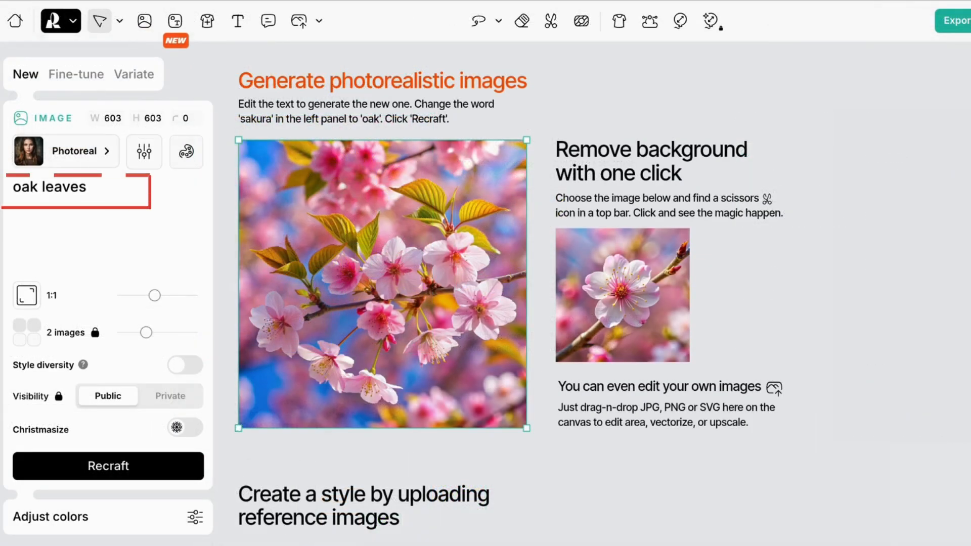
{"action": "left_click", "coordinate": [108, 465]}
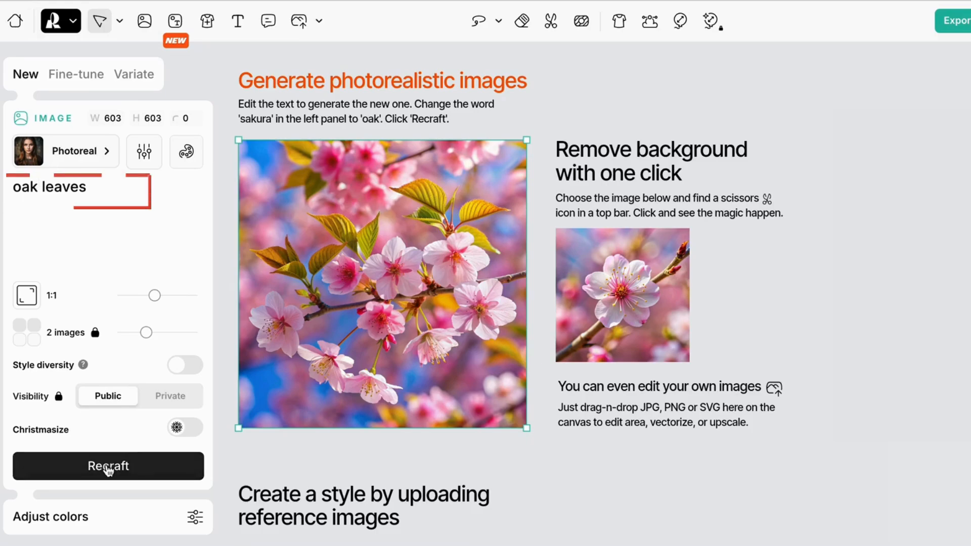
{"action": "left_click", "coordinate": [108, 466]}
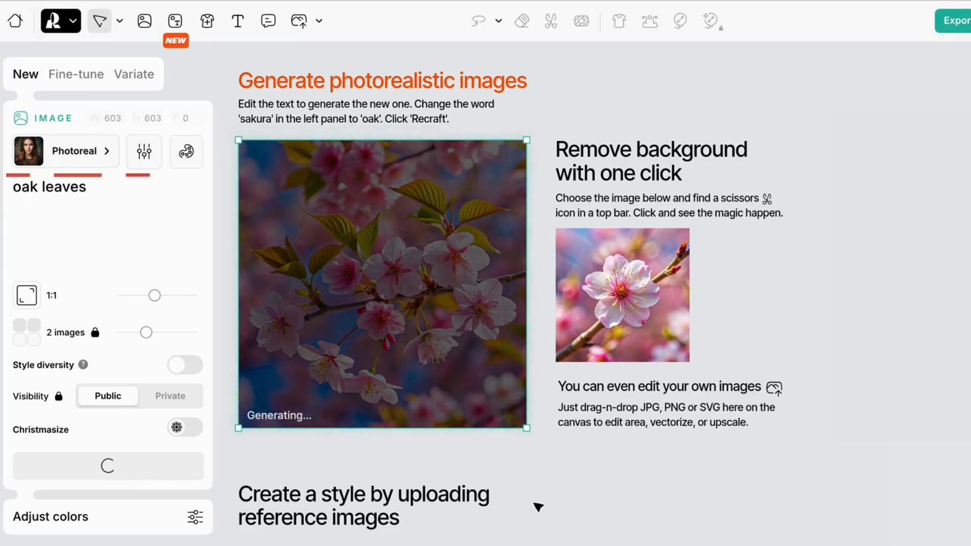
{"action": "scroll", "scroll_direction": "down", "scroll_amount": 3}
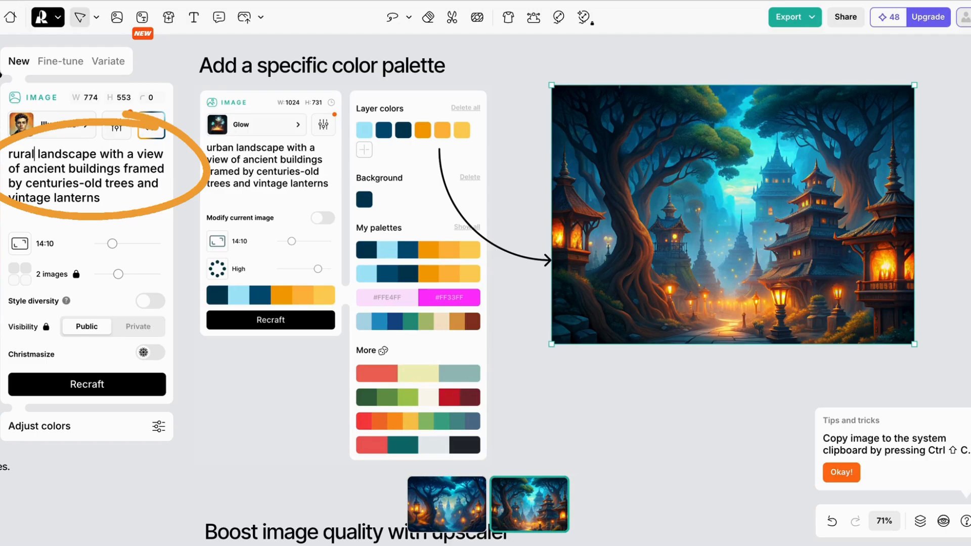
Change the prompt to 'rural', add a green-shifted palette color, and regenerate the landscape.
{"action": "left_click", "coordinate": [87, 384]}
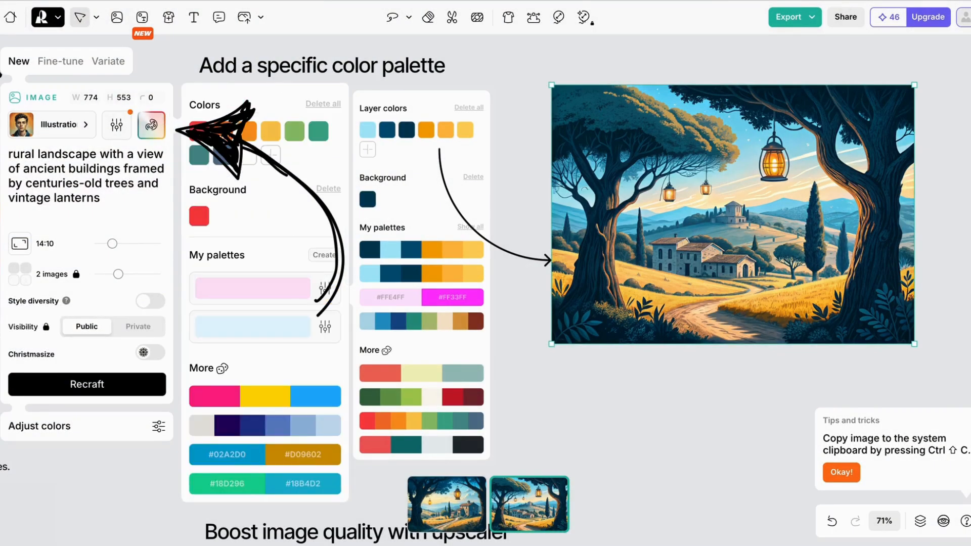
{"action": "left_click", "coordinate": [246, 155]}
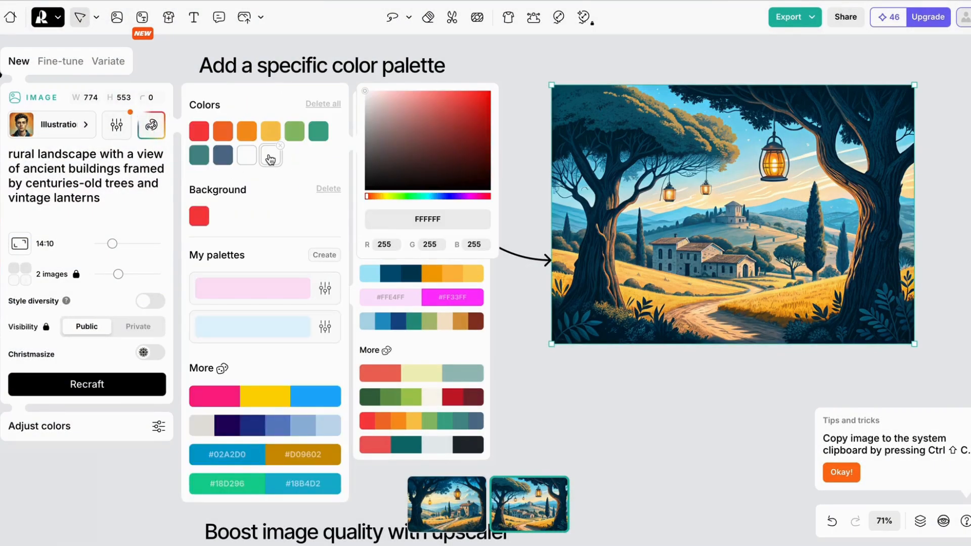
{"action": "left_click", "coordinate": [403, 197]}
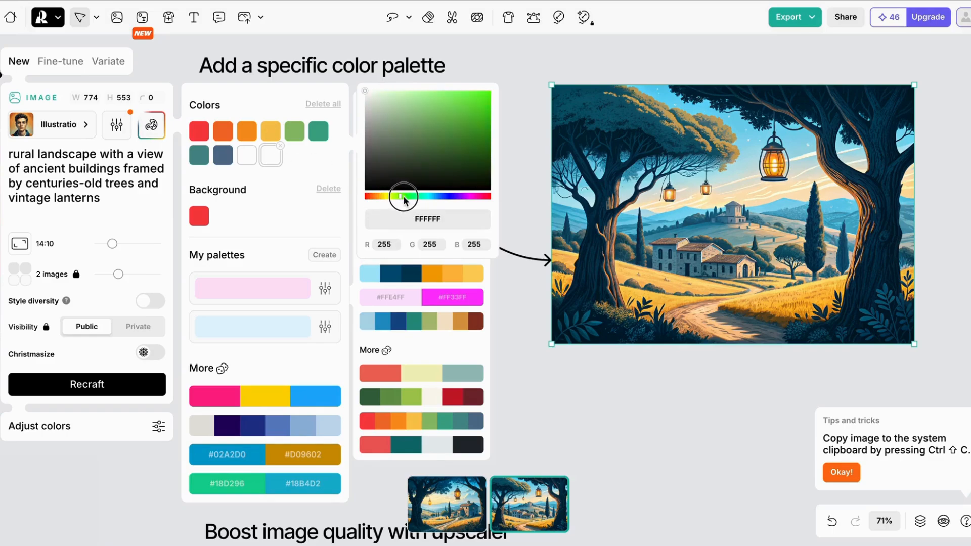
{"action": "left_click_drag", "start_coordinate": [402, 197], "coordinate": [430, 196]}
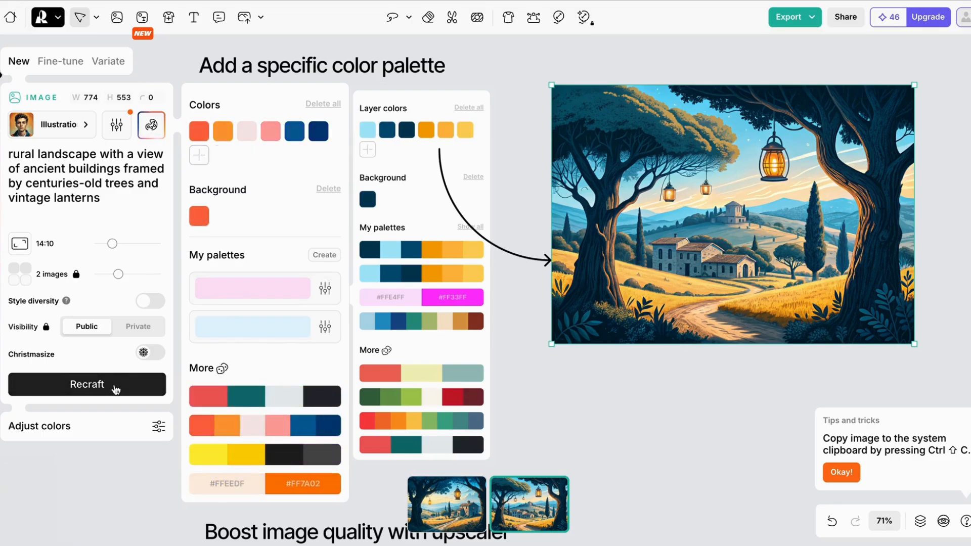
{"action": "left_click", "coordinate": [86, 384]}
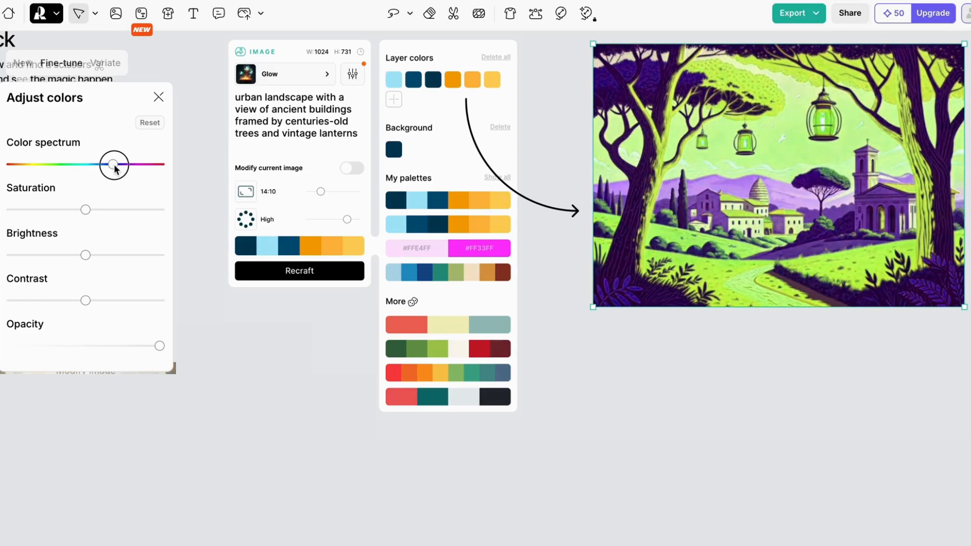
Drag the Color spectrum slider to recolor the landscape in lime greens and purples.
{"action": "left_click_drag", "start_coordinate": [115, 165], "coordinate": [85, 166]}
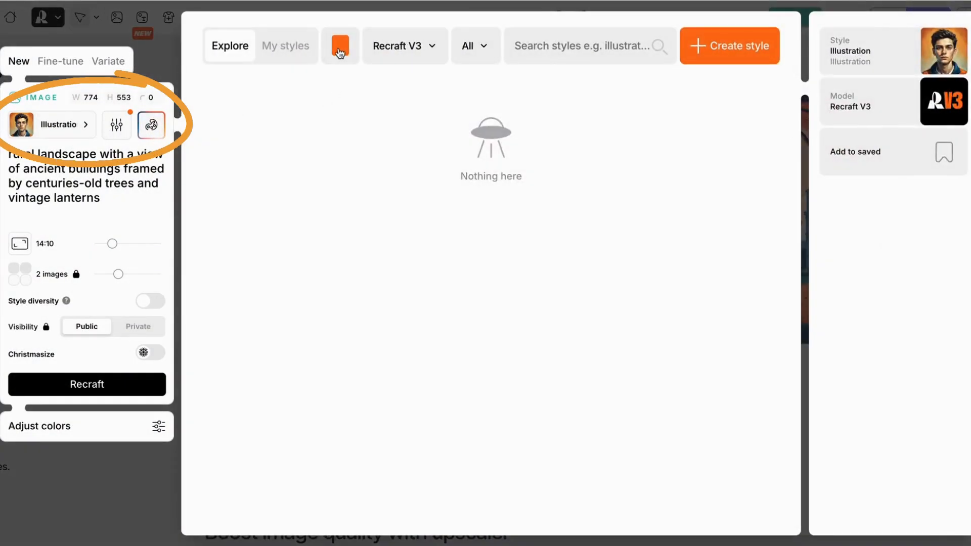
Show all Recraft V3 styles instead of only saved ones and scroll through the thumbnails.
{"action": "left_click", "coordinate": [340, 46]}
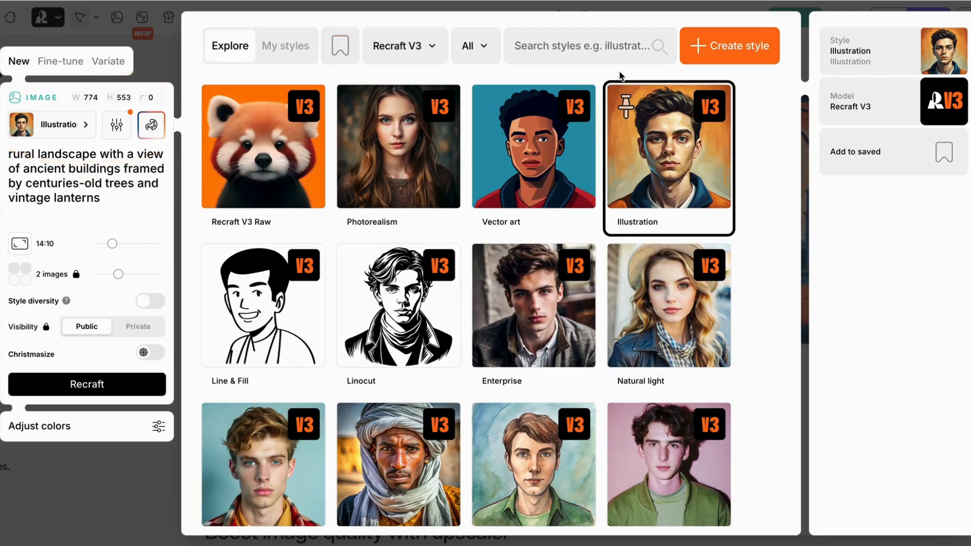
{"action": "left_click", "coordinate": [405, 45]}
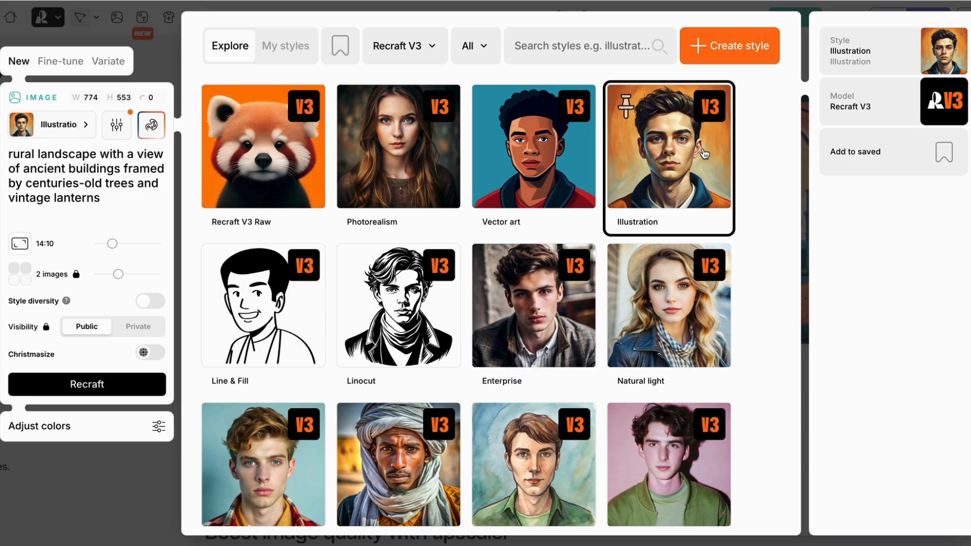
{"action": "scroll", "scroll_direction": "down", "scroll_amount": 3}
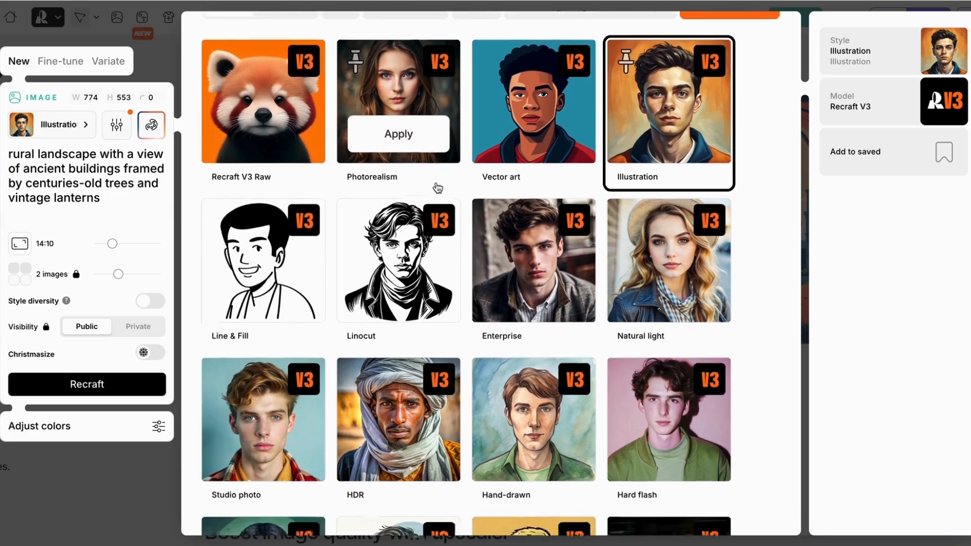
{"action": "scroll", "scroll_direction": "down", "scroll_amount": 3}
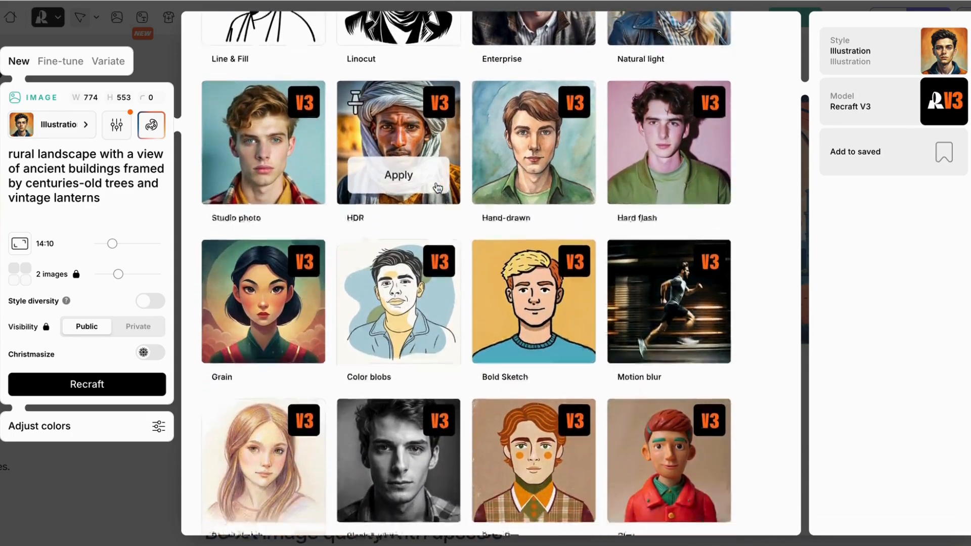
{"action": "scroll", "scroll_direction": "down", "scroll_amount": 3}
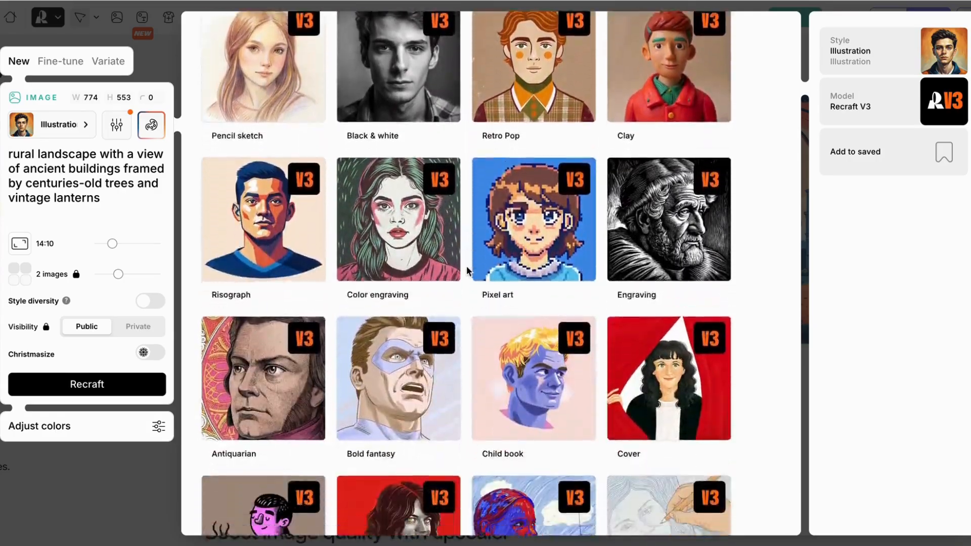
{"action": "scroll", "scroll_direction": "down", "scroll_amount": 3}
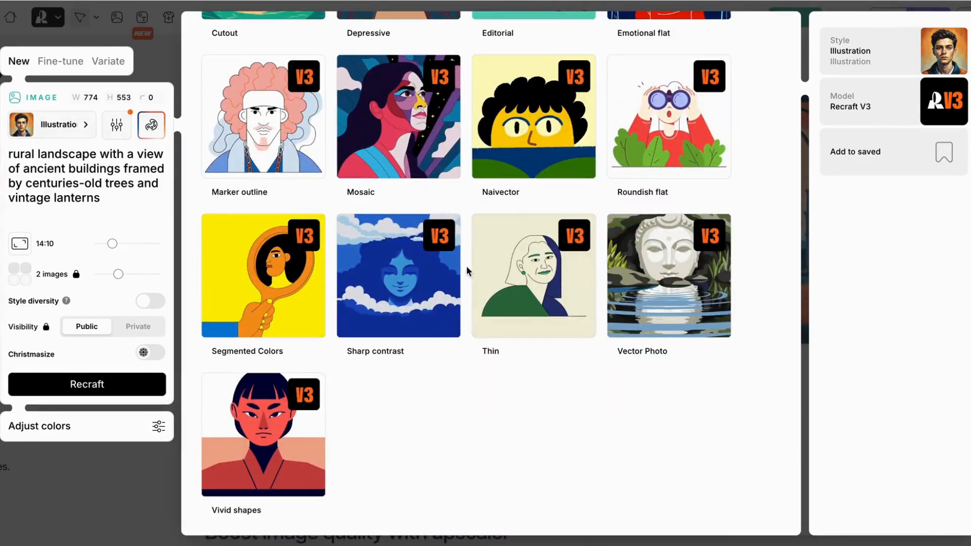
{"action": "scroll", "scroll_direction": "down", "scroll_amount": 3}
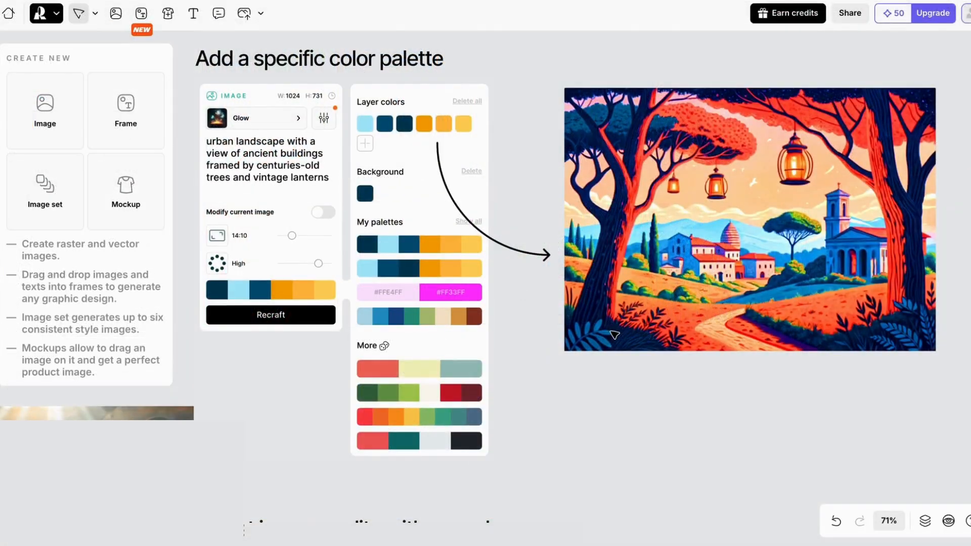
{"action": "mouse_move", "coordinate": [678, 401]}
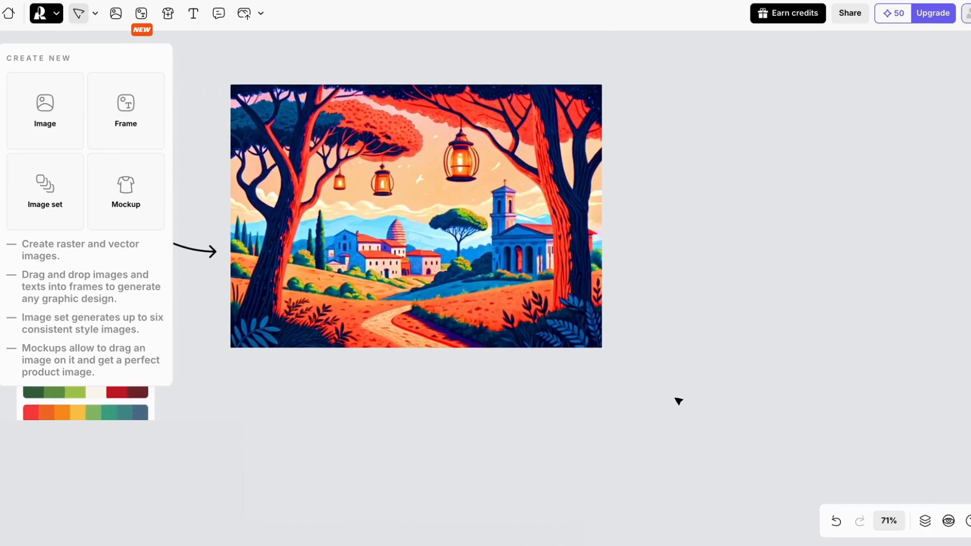
Copy the rural landscape illustration and paste a duplicate next to the original.
{"action": "left_click", "coordinate": [415, 217]}
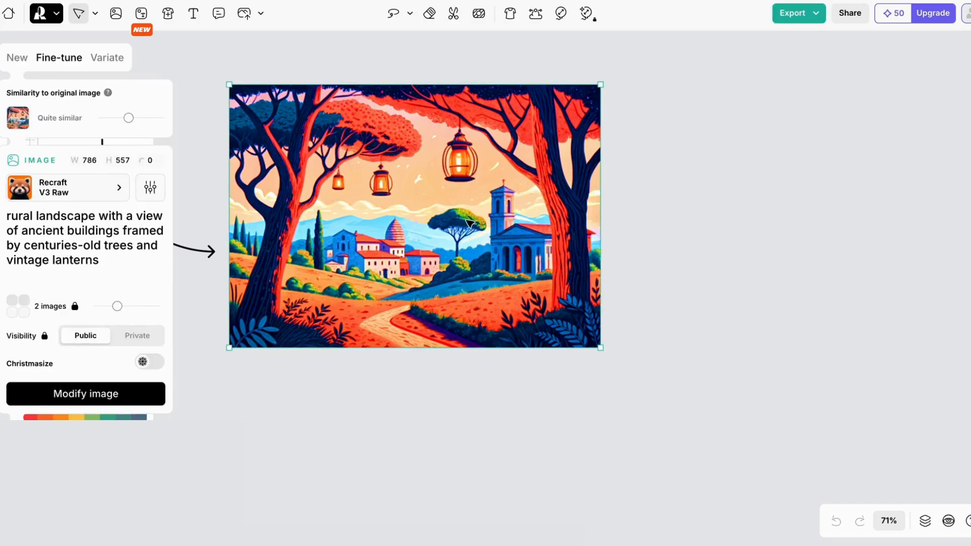
{"action": "right_click", "coordinate": [467, 223]}
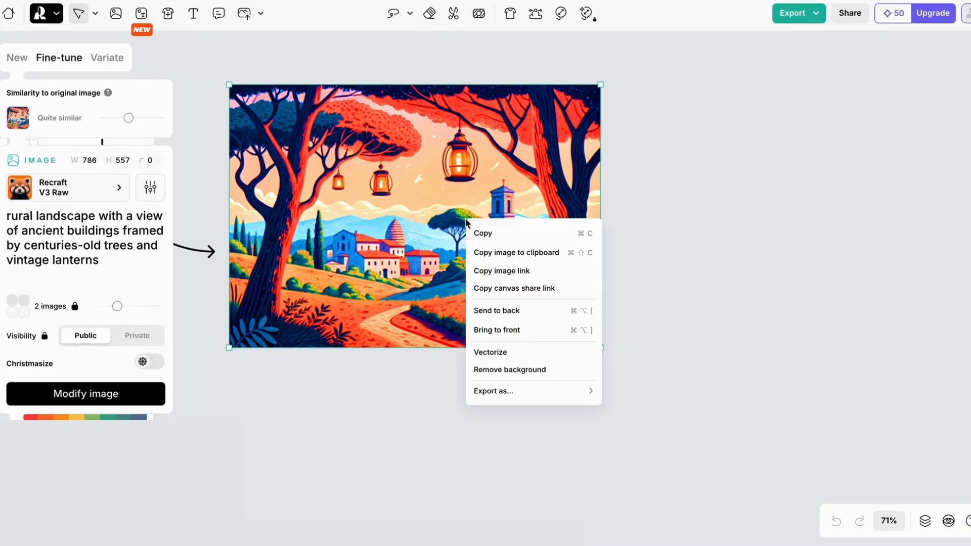
{"action": "left_click", "coordinate": [669, 196]}
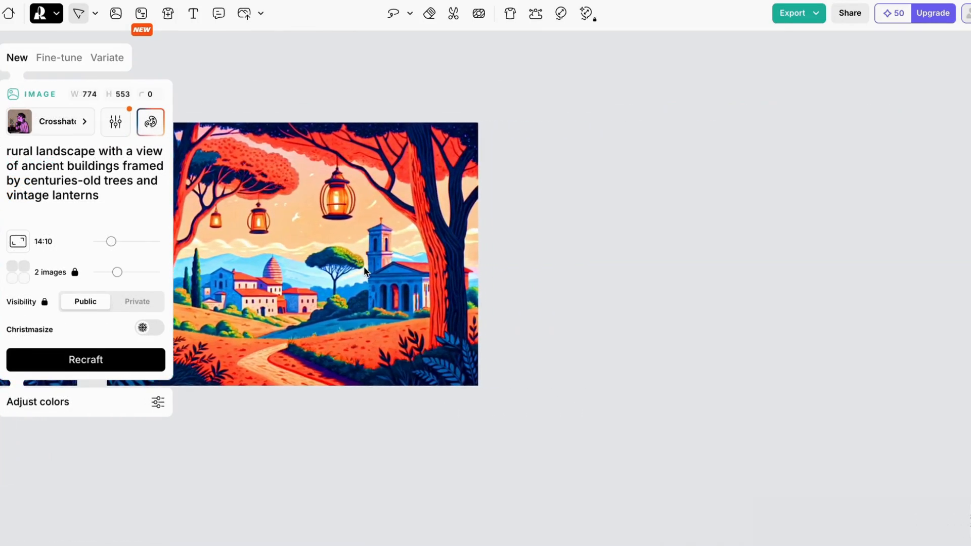
{"action": "left_click", "coordinate": [59, 58]}
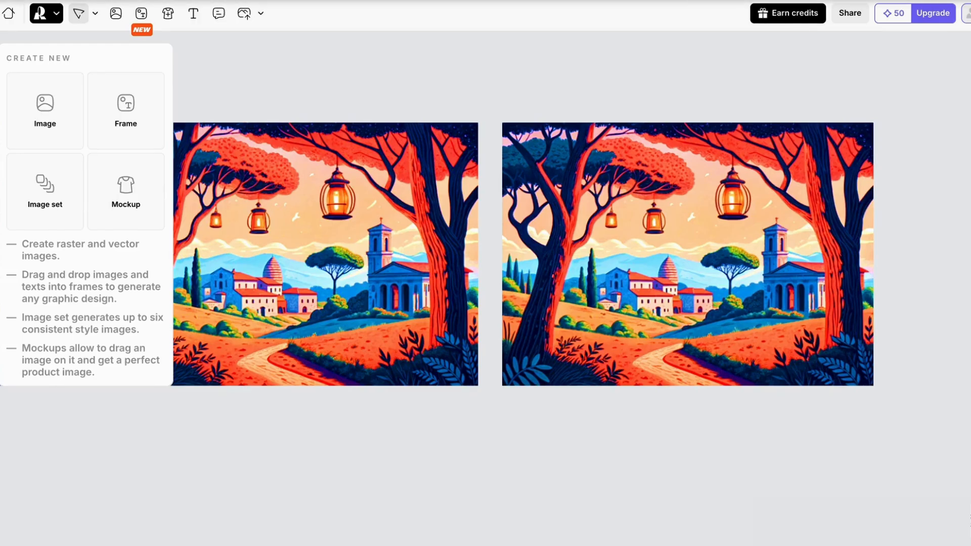
{"action": "left_click", "coordinate": [686, 254]}
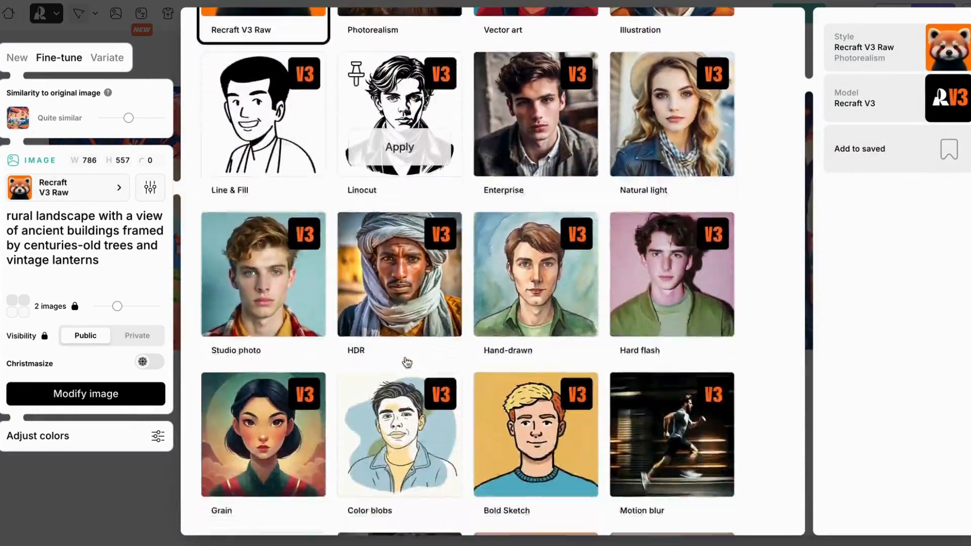
Apply the Crosshatch style to the landscape copy and regenerate it with Modify image.
{"action": "scroll", "scroll_direction": "down", "scroll_amount": 3}
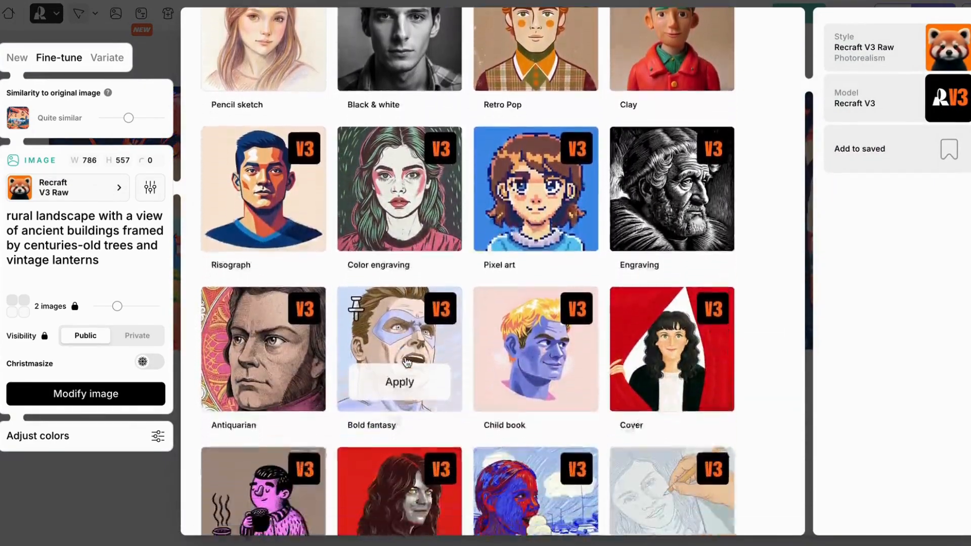
{"action": "scroll", "scroll_direction": "down", "scroll_amount": 3}
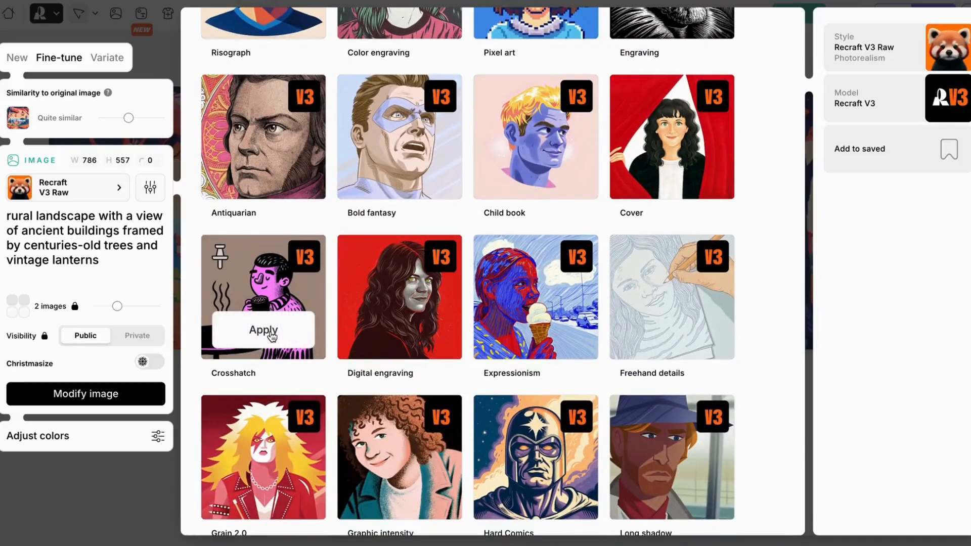
{"action": "left_click", "coordinate": [262, 329]}
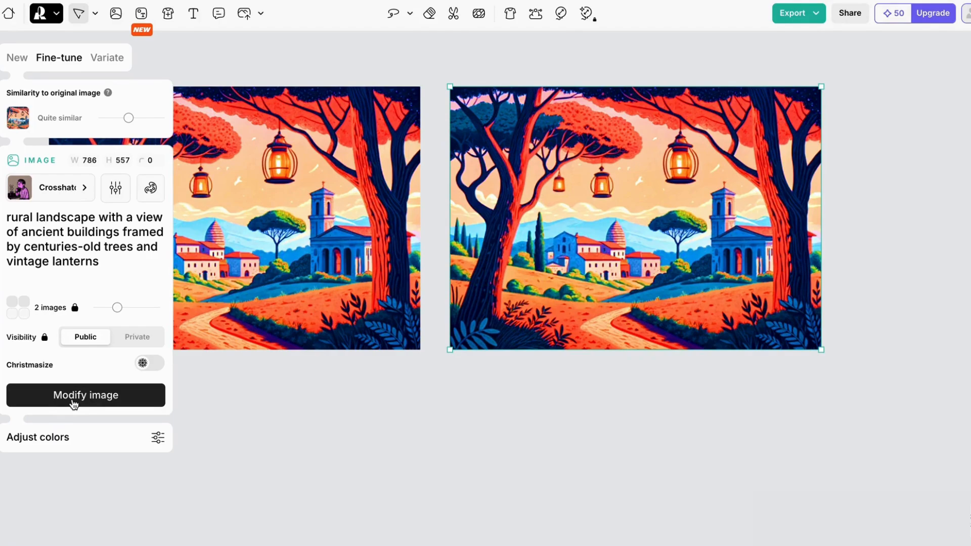
{"action": "left_click", "coordinate": [86, 395]}
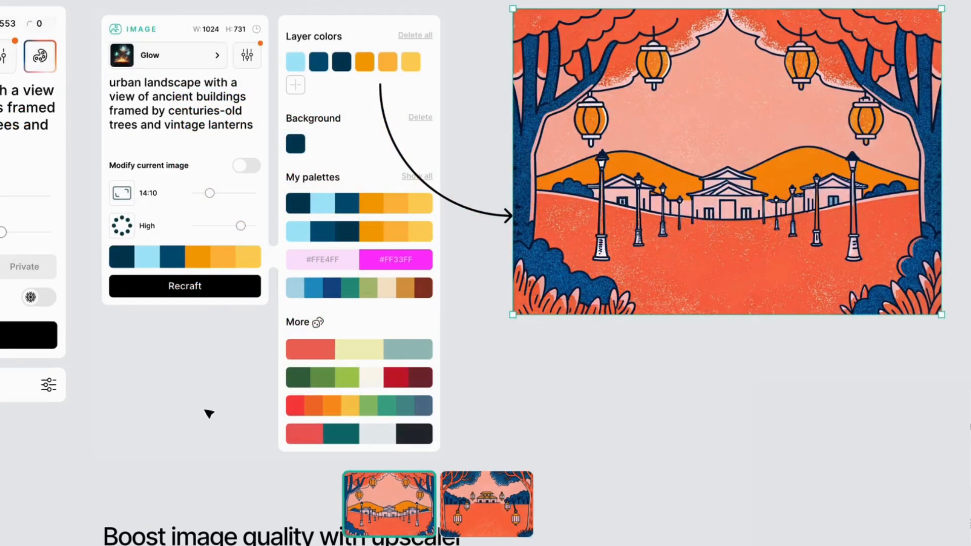
{"action": "left_click", "coordinate": [486, 503]}
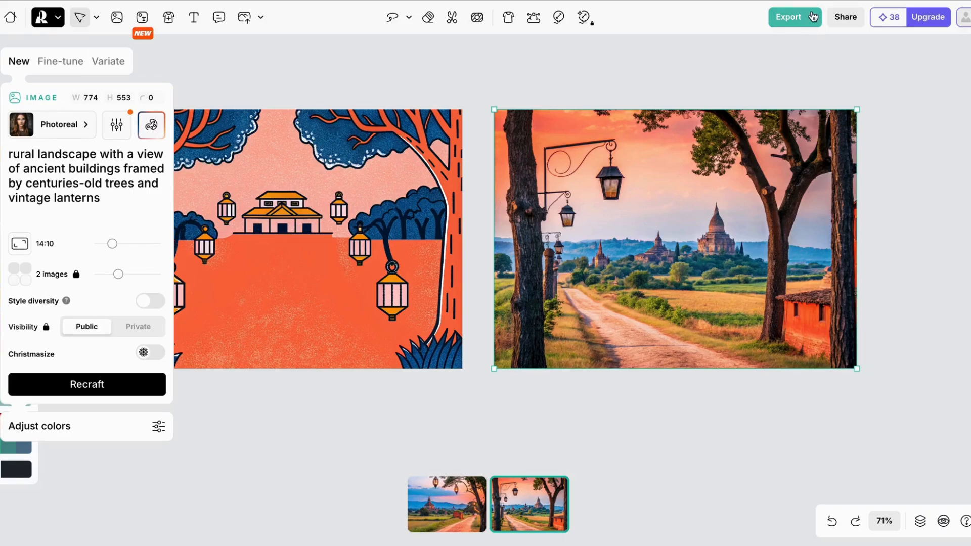
Check the export format and Export as… size options for the photorealistic landscape.
{"action": "left_click", "coordinate": [790, 17]}
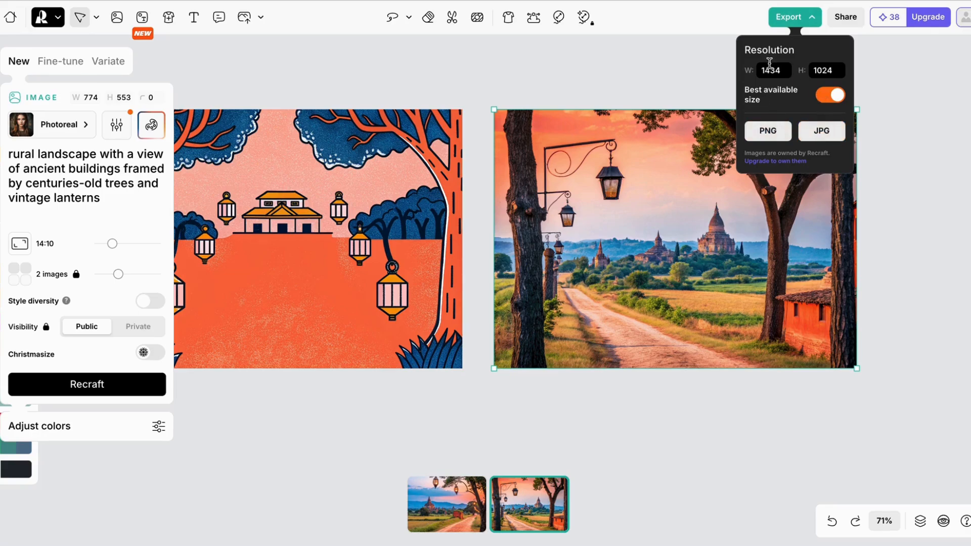
{"action": "left_click", "coordinate": [750, 290]}
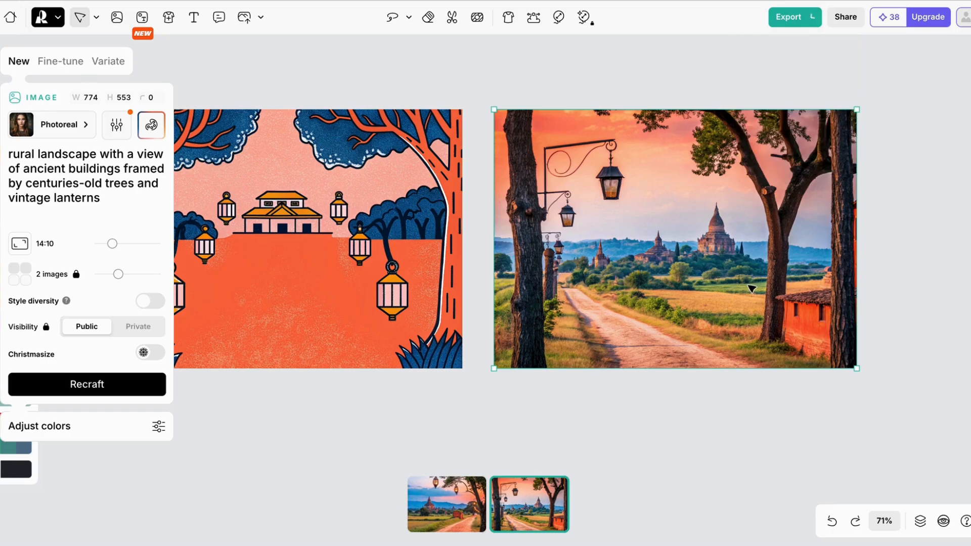
{"action": "right_click", "coordinate": [749, 288]}
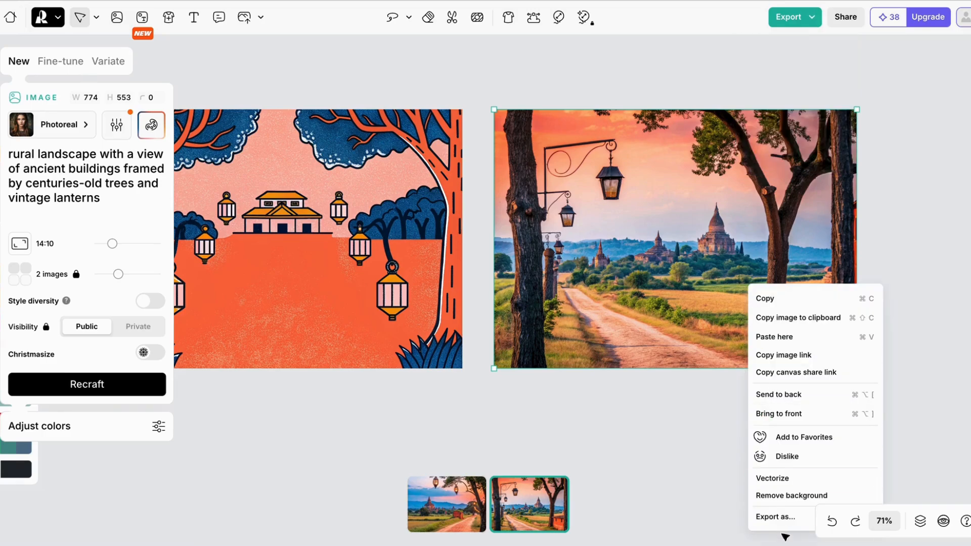
{"action": "left_click", "coordinate": [781, 516]}
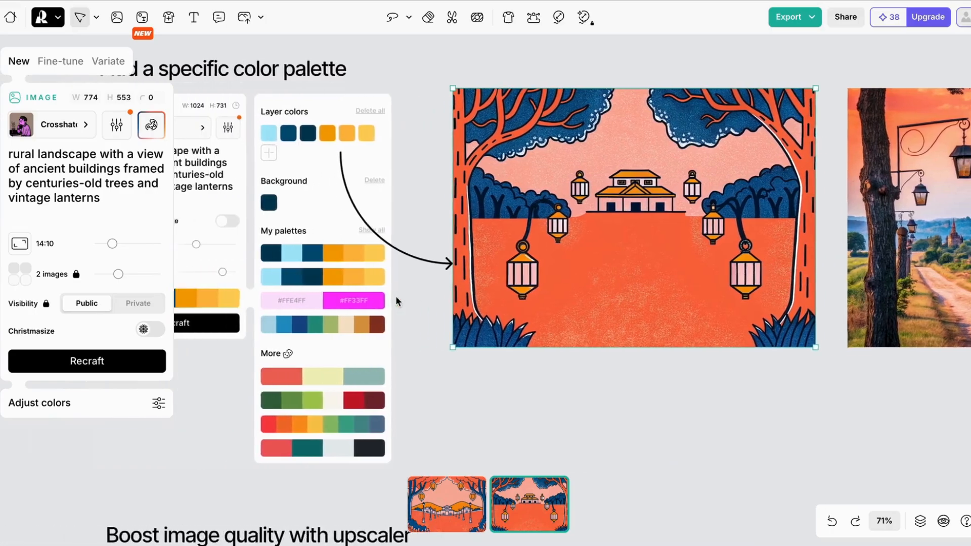
{"action": "scroll", "scroll_direction": "down", "scroll_amount": 3}
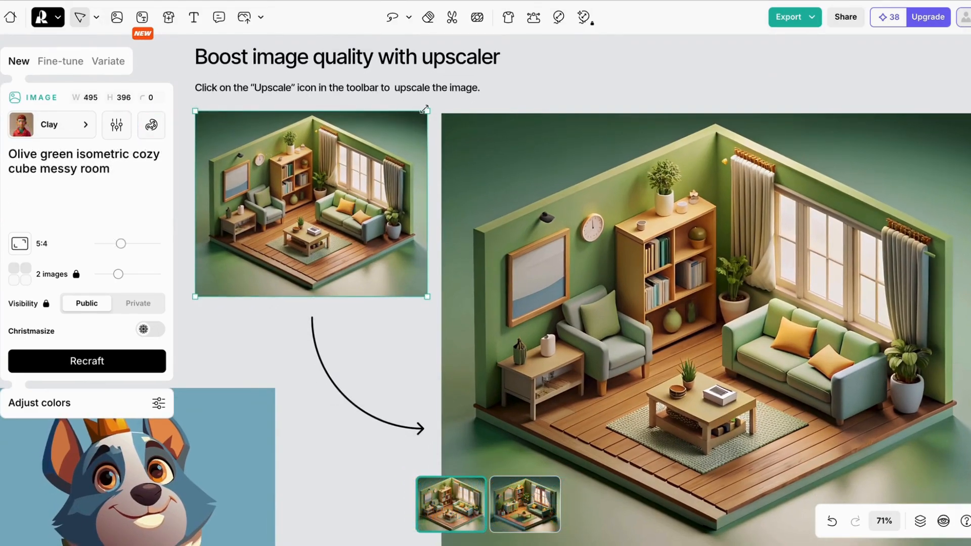
{"action": "mouse_move", "coordinate": [558, 17]}
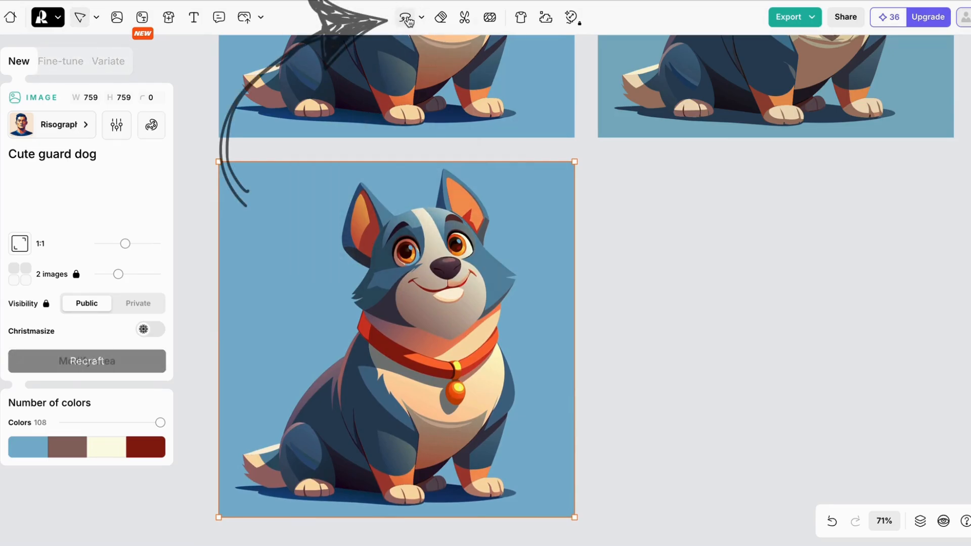
Mark the dog's head area and generate 'in a cowboy hat' within it.
{"action": "left_click", "coordinate": [405, 16]}
{"action": "type", "text": " in a cowboy ha"}
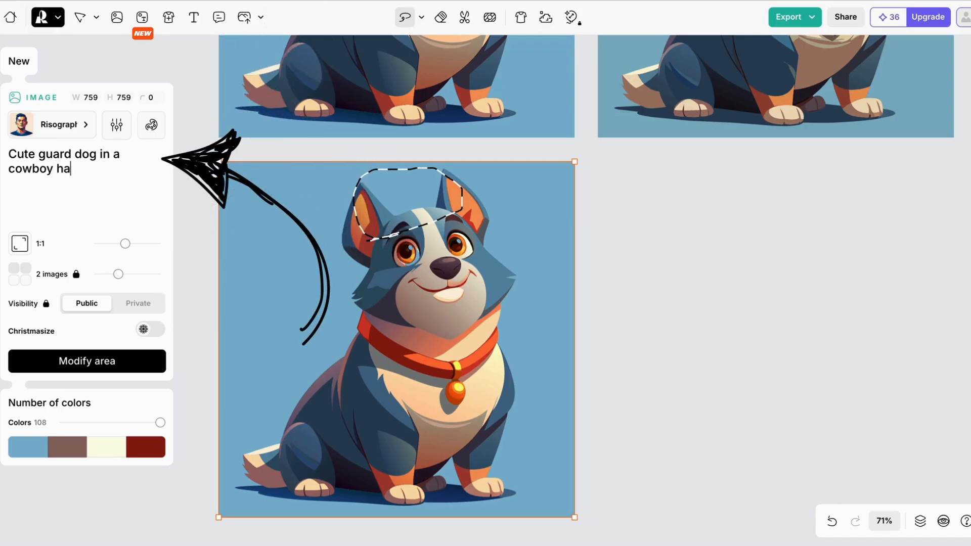
{"action": "left_click", "coordinate": [86, 361]}
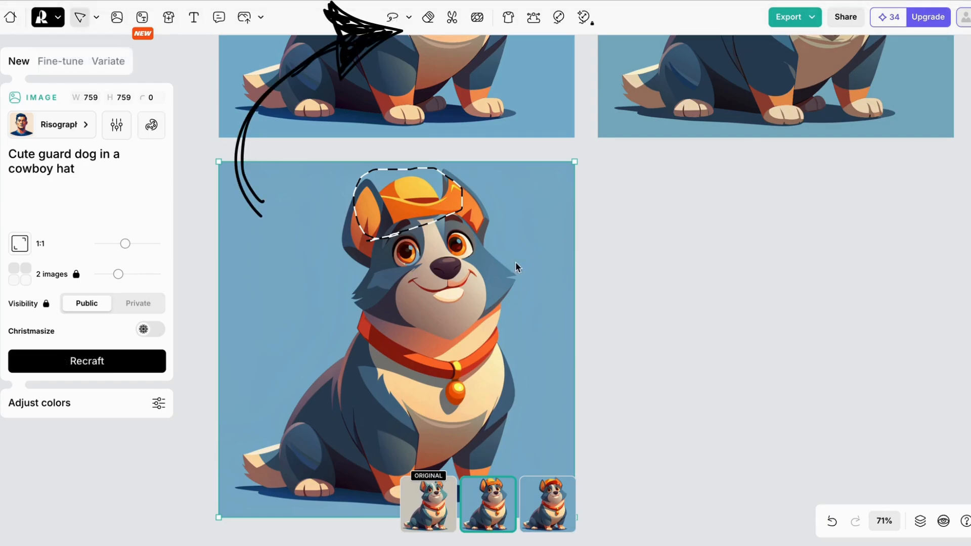
{"action": "mouse_move", "coordinate": [427, 17]}
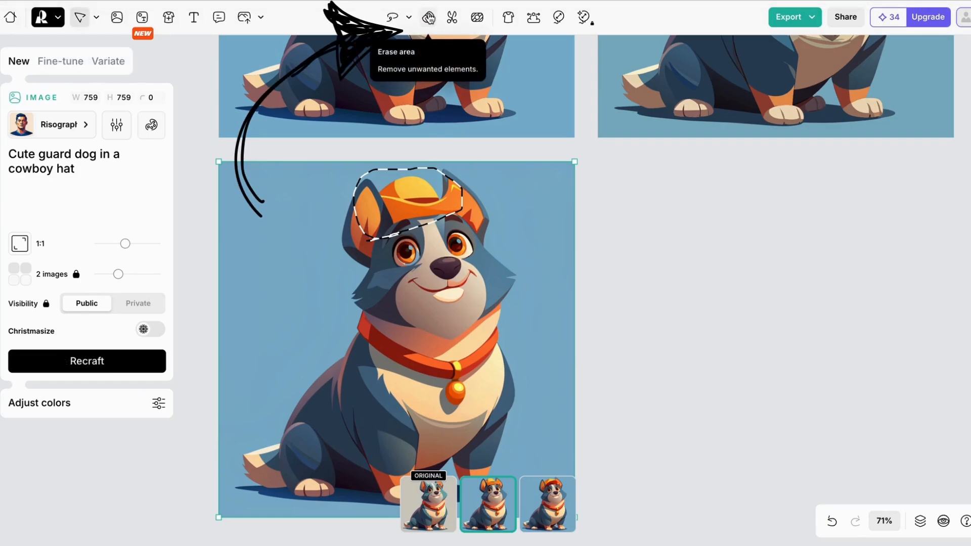
Erase the red collar from the cowboy-hat dog with a resized eraser brush.
{"action": "left_click", "coordinate": [428, 17]}
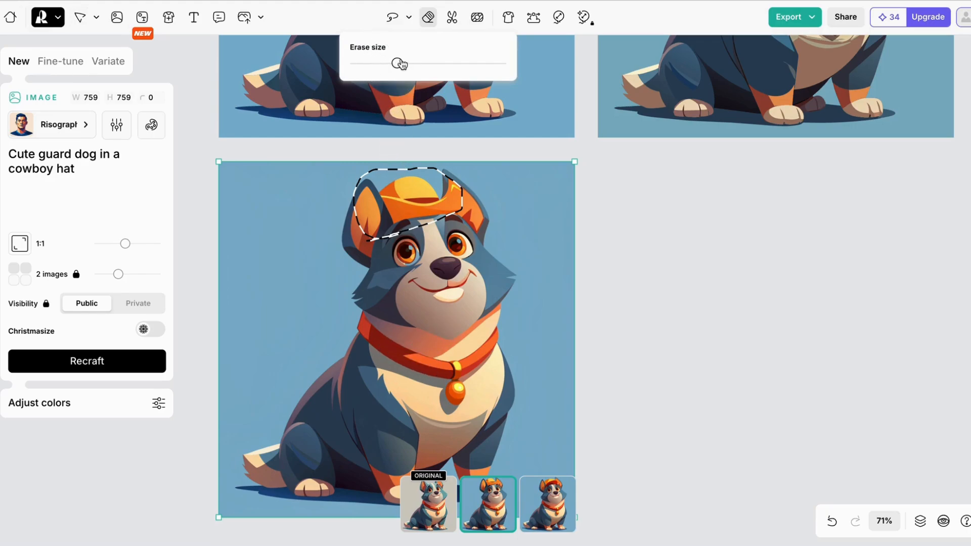
{"action": "left_click_drag", "start_coordinate": [369, 319], "coordinate": [436, 371]}
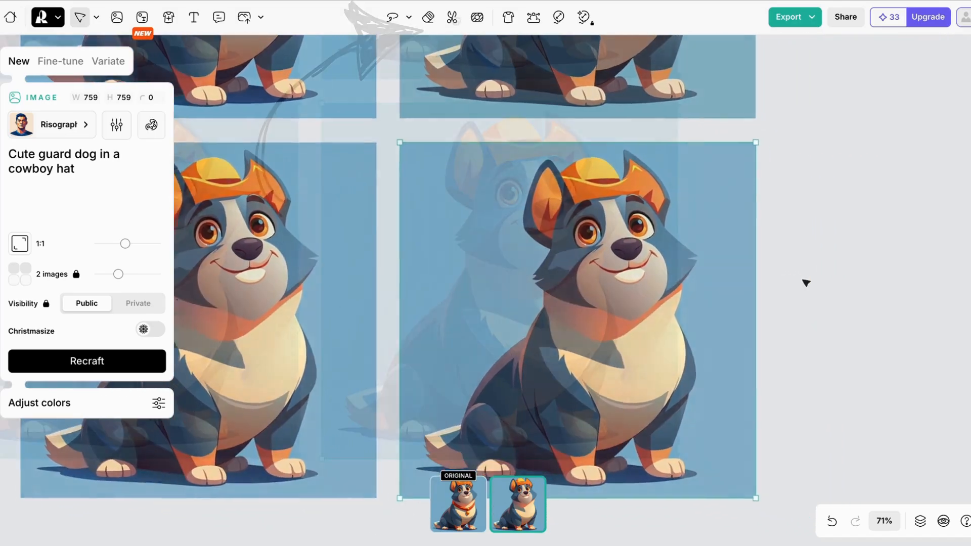
{"action": "left_click", "coordinate": [452, 17]}
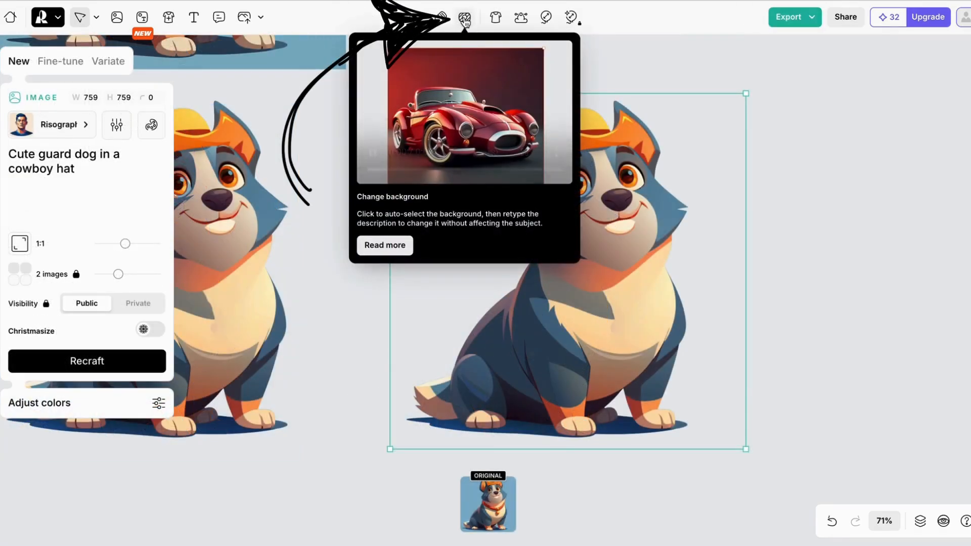
Auto-detect the cowboy-hat dog's background and open its description for editing.
{"action": "left_click", "coordinate": [464, 17]}
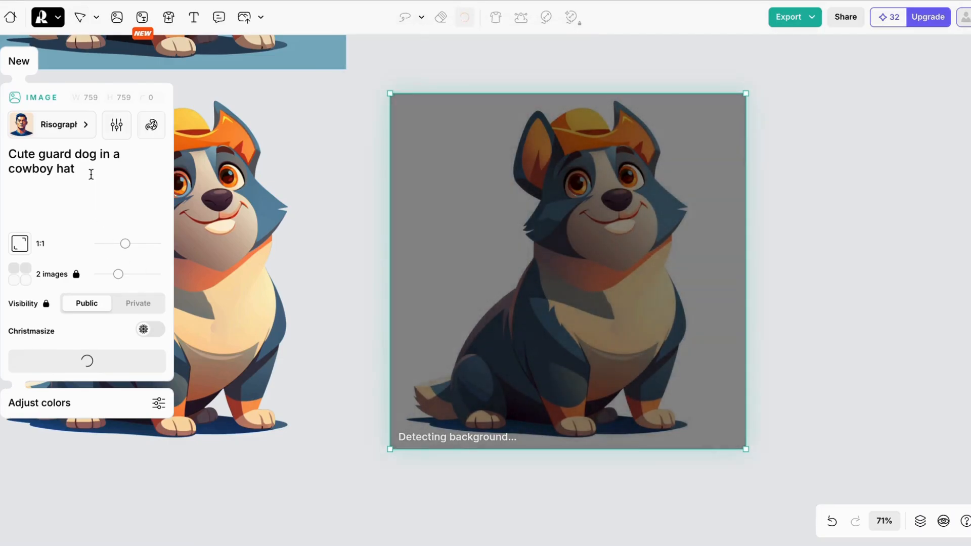
{"action": "left_click", "coordinate": [465, 17]}
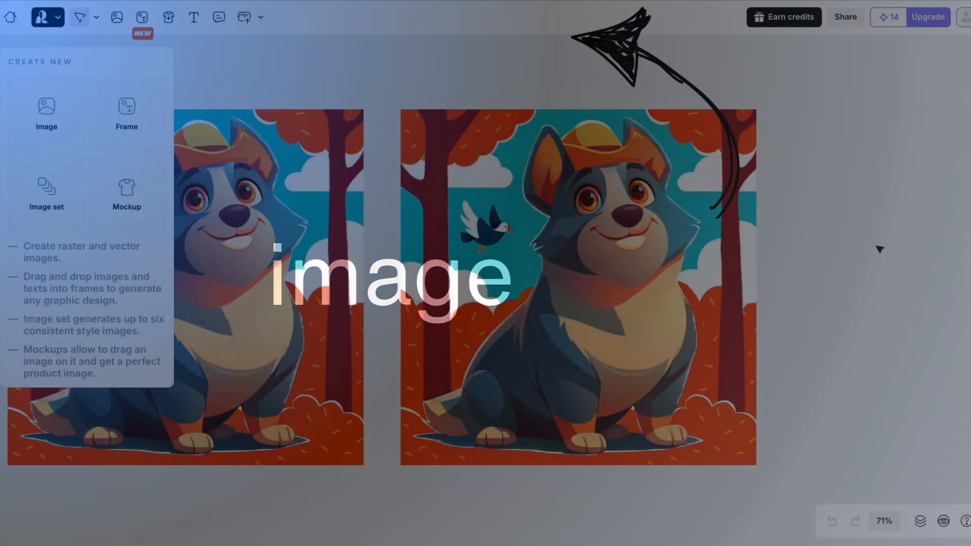
Vectorize the right-hand forest dog and open its vector color editing.
{"action": "left_click", "coordinate": [577, 285]}
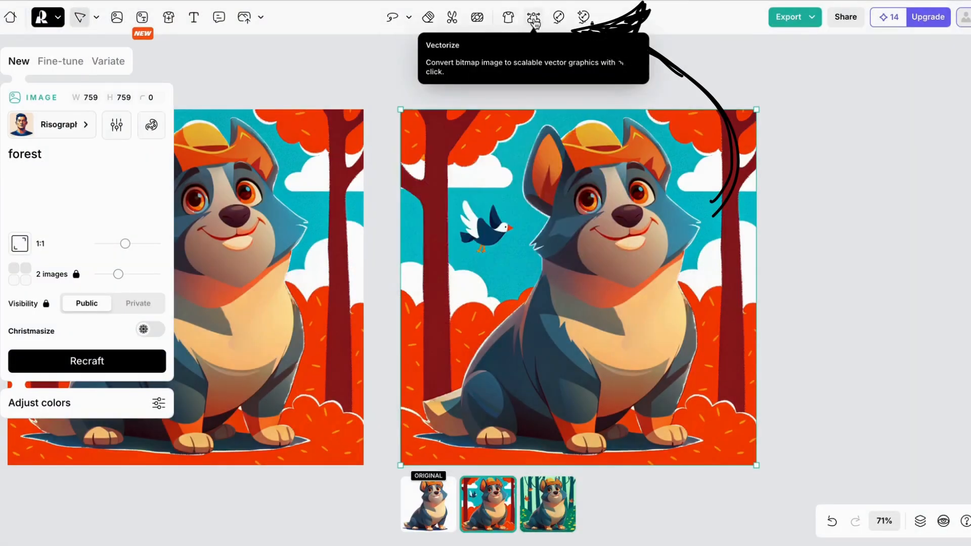
{"action": "left_click", "coordinate": [532, 17]}
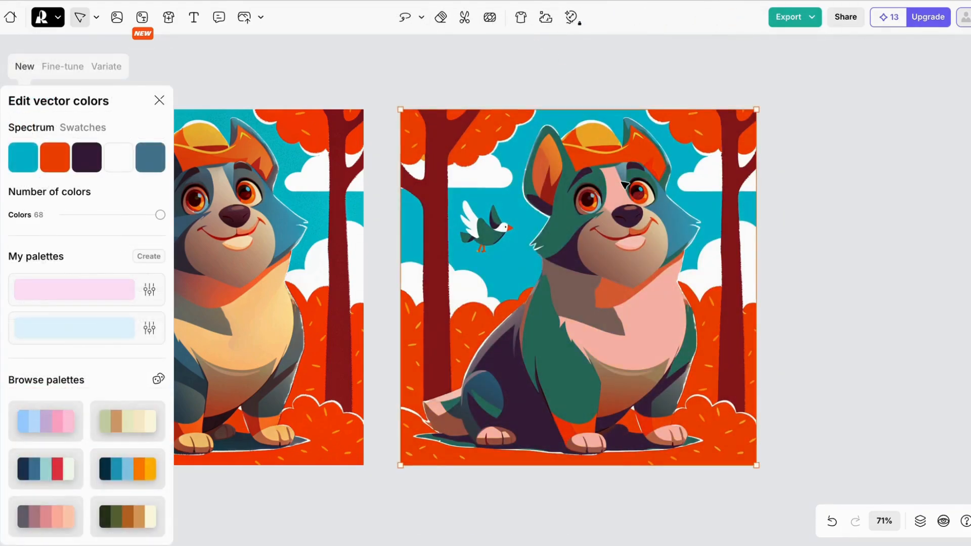
{"action": "left_click", "coordinate": [789, 17]}
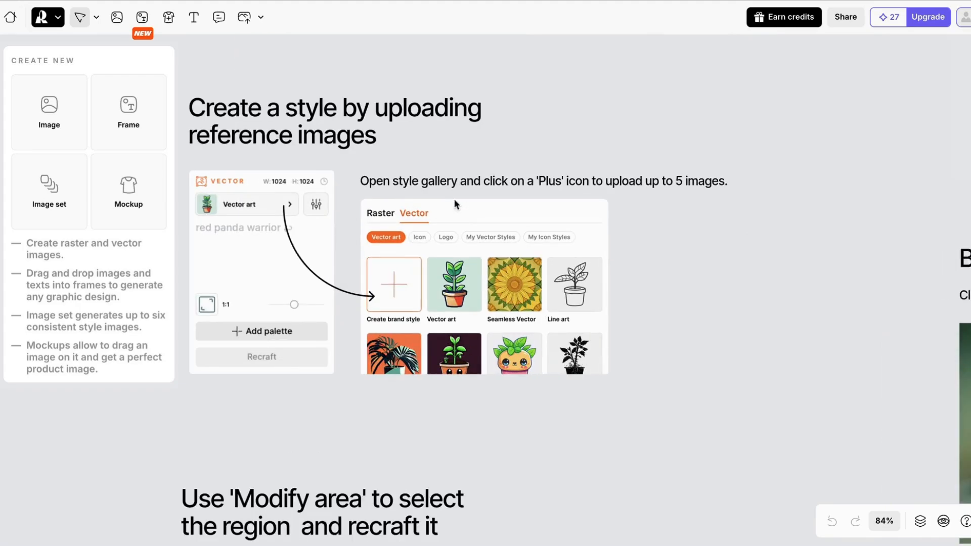
{"action": "mouse_move", "coordinate": [570, 184]}
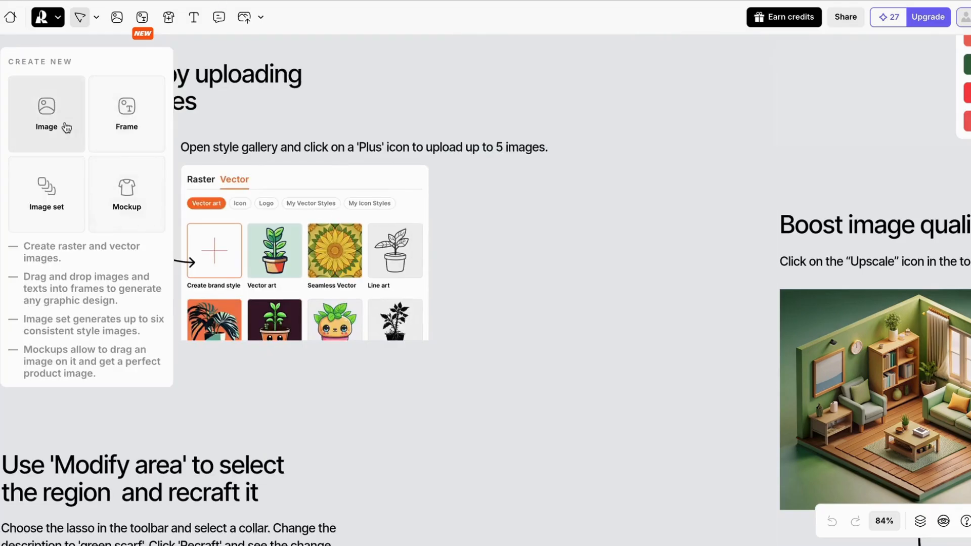
Create a new image frame for the 'PUTTING WORDS ON IMAGES' headline and open the style gallery.
{"action": "left_click", "coordinate": [47, 111]}
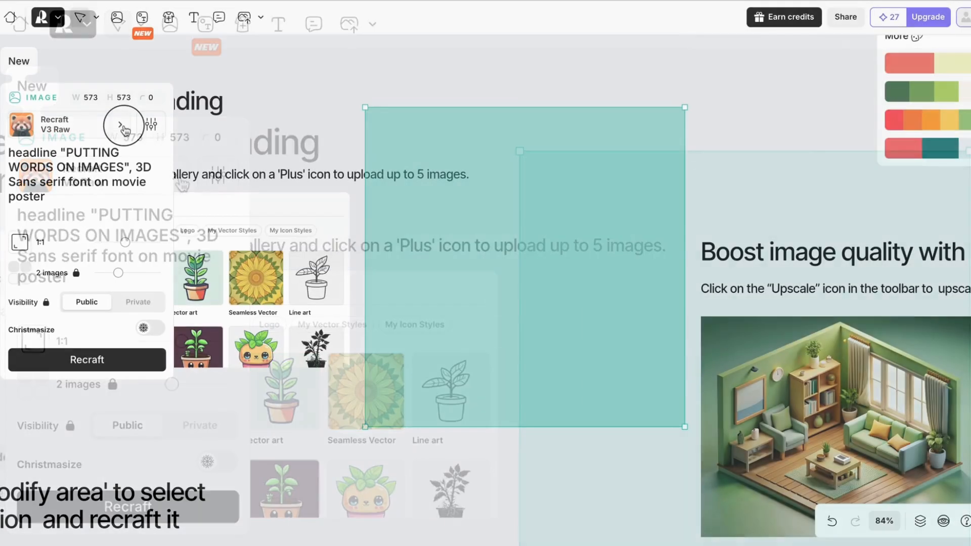
{"action": "left_click", "coordinate": [124, 127]}
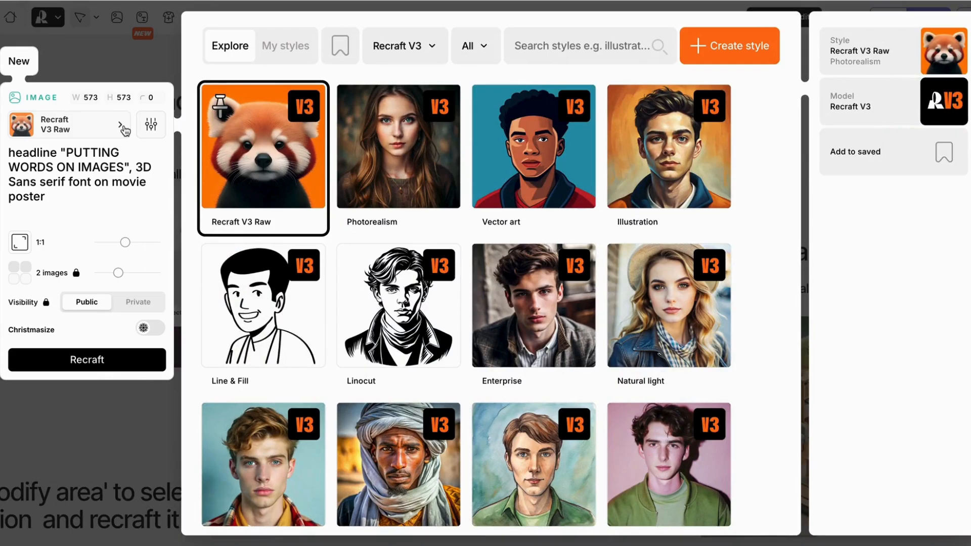
{"action": "mouse_move", "coordinate": [398, 146]}
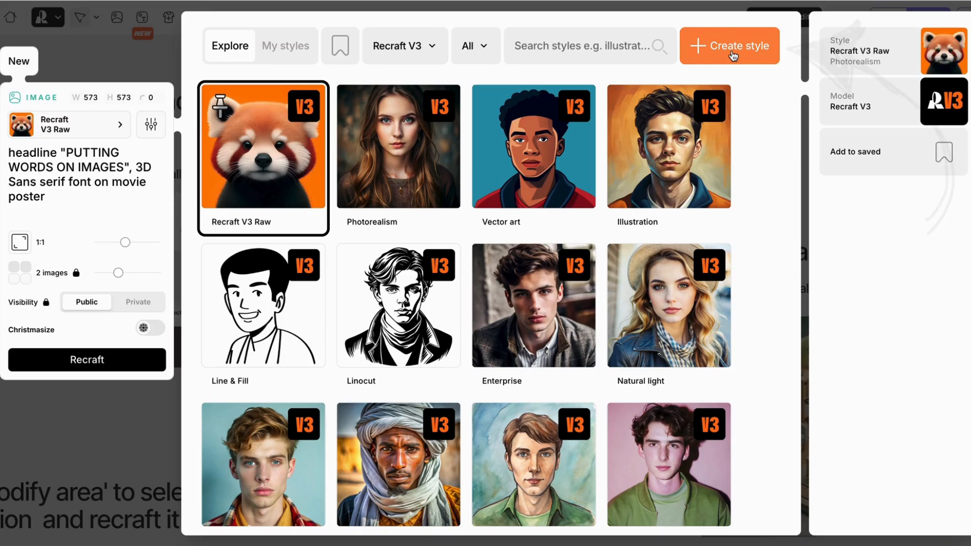
Choose Create style in the style gallery.
{"action": "left_click", "coordinate": [729, 46]}
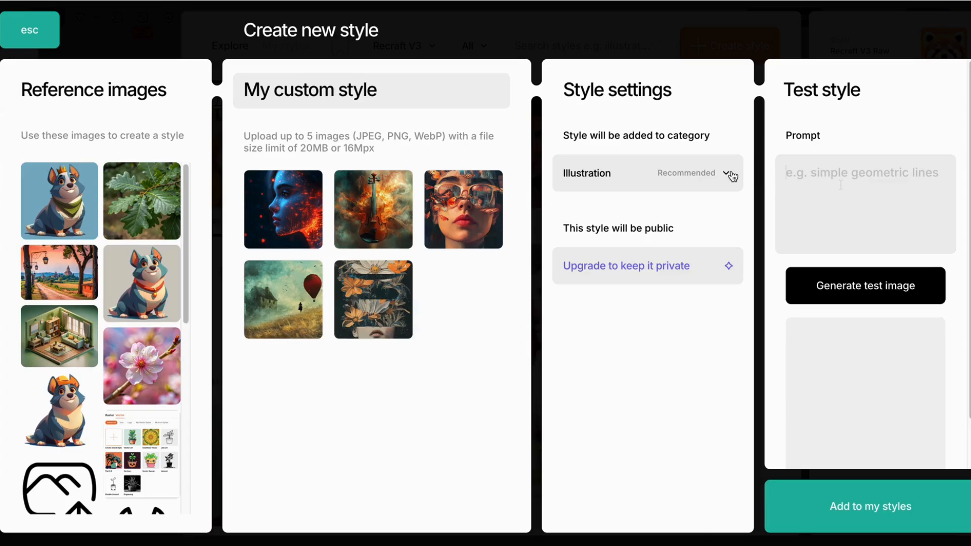
Test the custom style with a 'Red Panda' image and add it to my styles.
{"action": "type", "text": "Red Panda"}
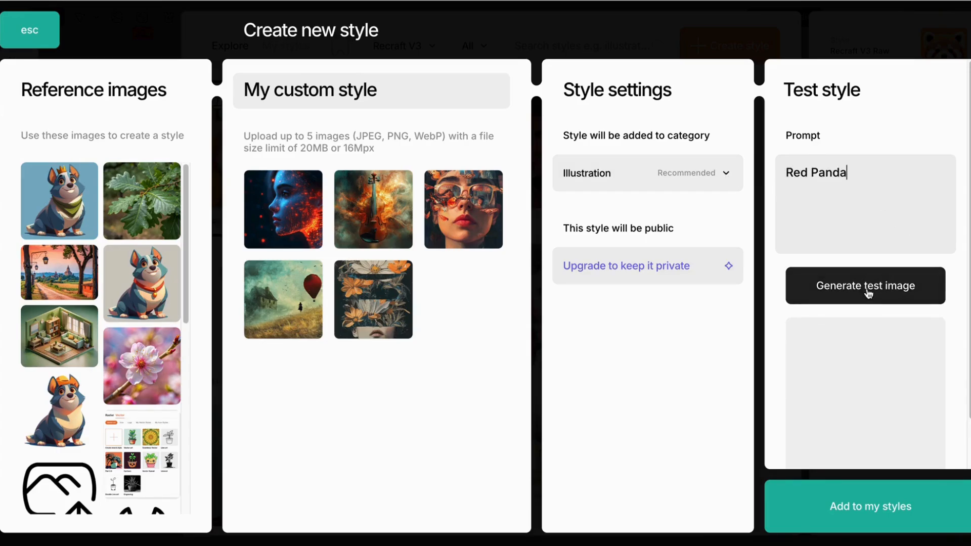
{"action": "left_click", "coordinate": [865, 285]}
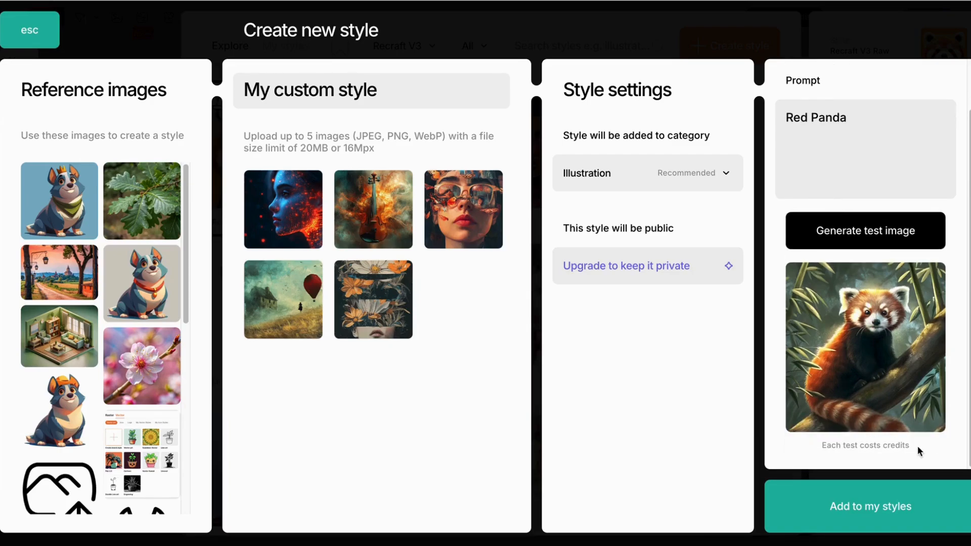
{"action": "mouse_move", "coordinate": [885, 370]}
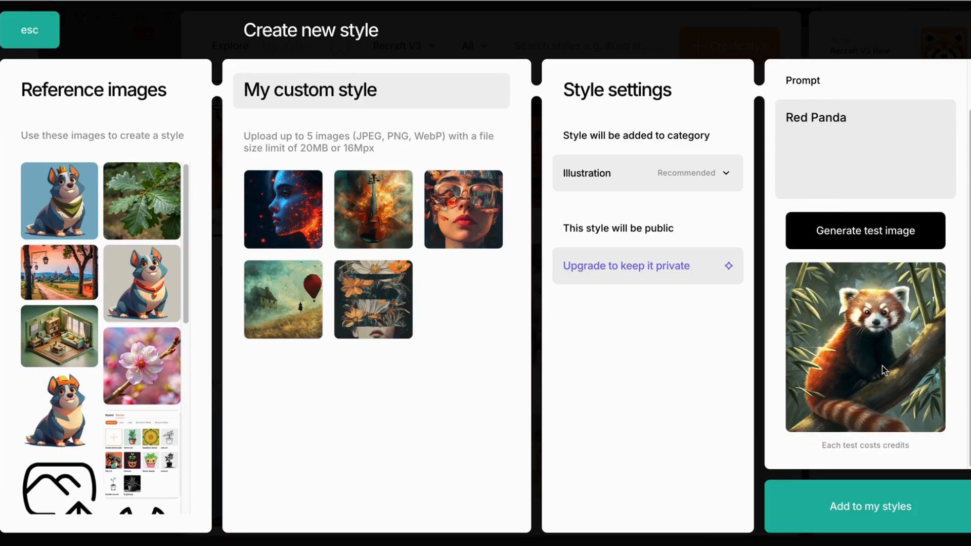
{"action": "left_click", "coordinate": [869, 506]}
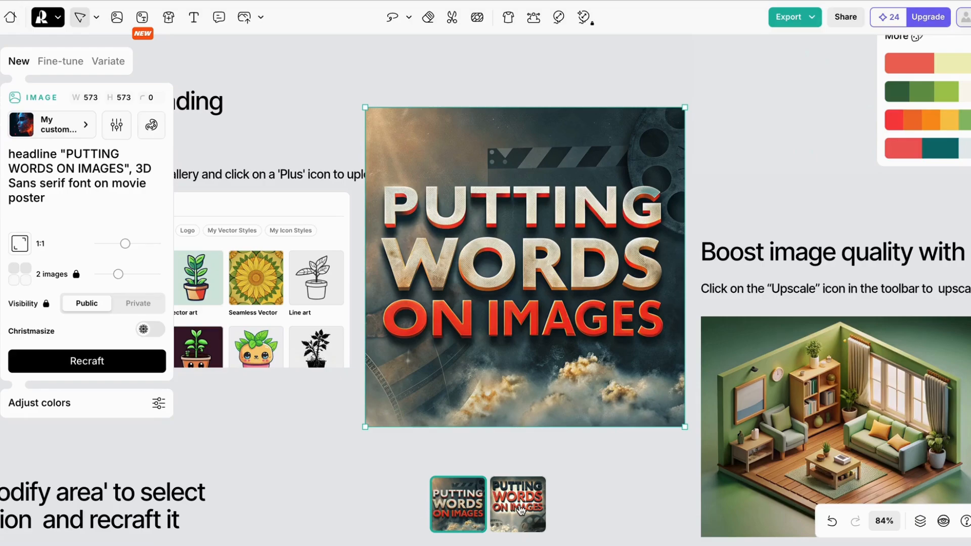
Preview the second poster version, then return to the white-and-red first version.
{"action": "left_click", "coordinate": [517, 504]}
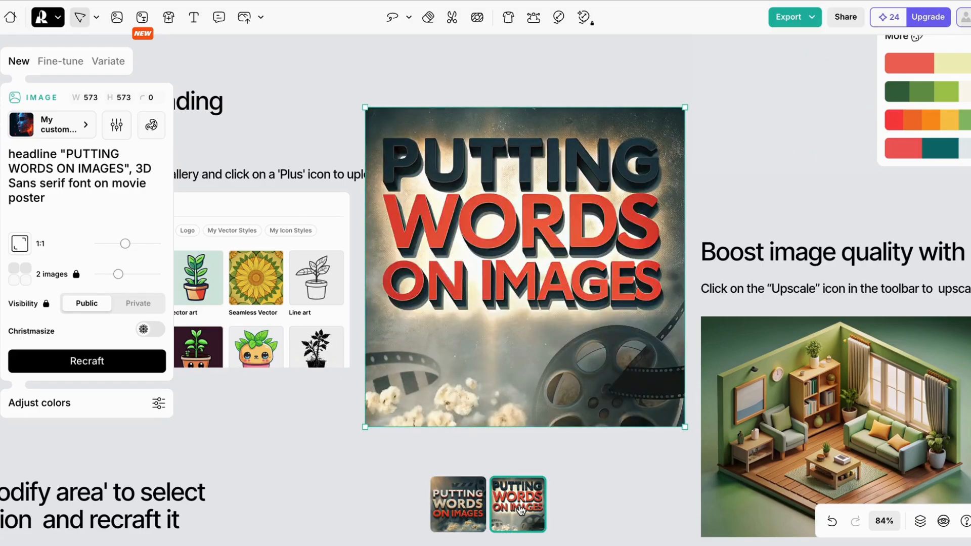
{"action": "left_click", "coordinate": [458, 504]}
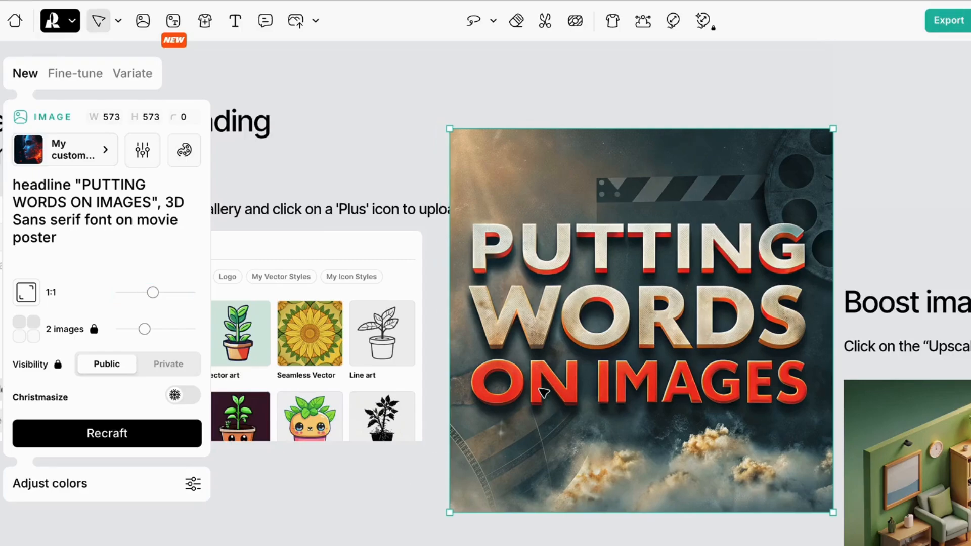
{"action": "left_click_drag", "start_coordinate": [154, 292], "coordinate": [172, 292]}
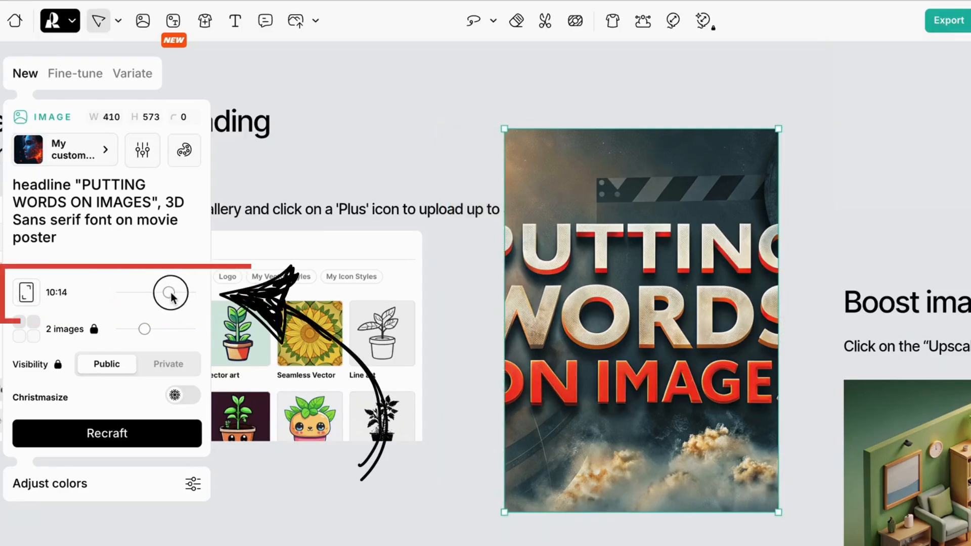
{"action": "left_click_drag", "start_coordinate": [170, 292], "coordinate": [173, 300]}
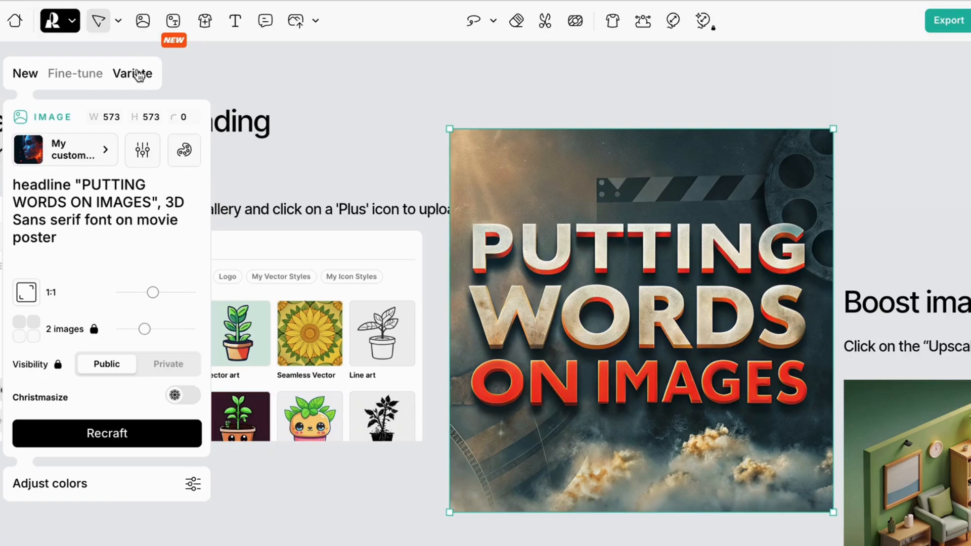
Generate variations of the poster at a 6:10 aspect ratio.
{"action": "left_click", "coordinate": [132, 73]}
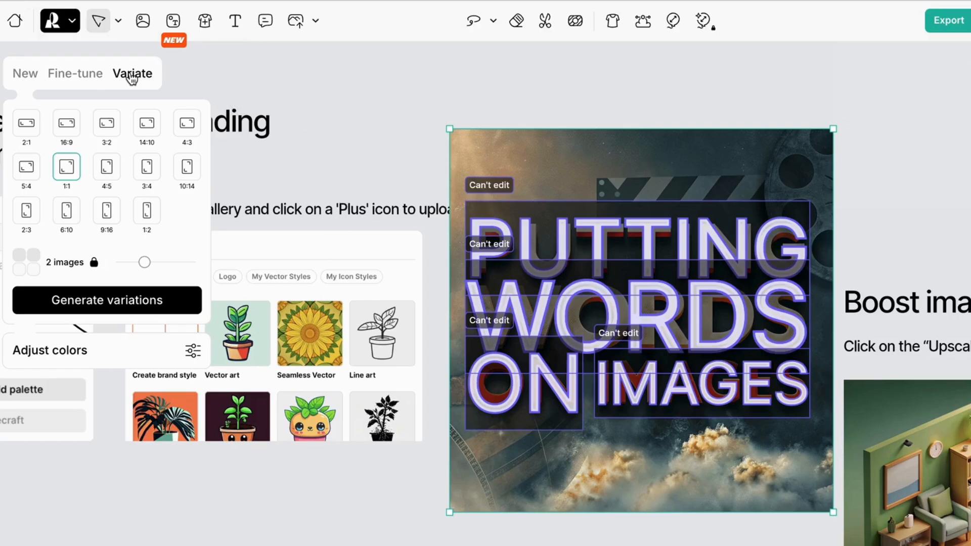
{"action": "mouse_move", "coordinate": [90, 165]}
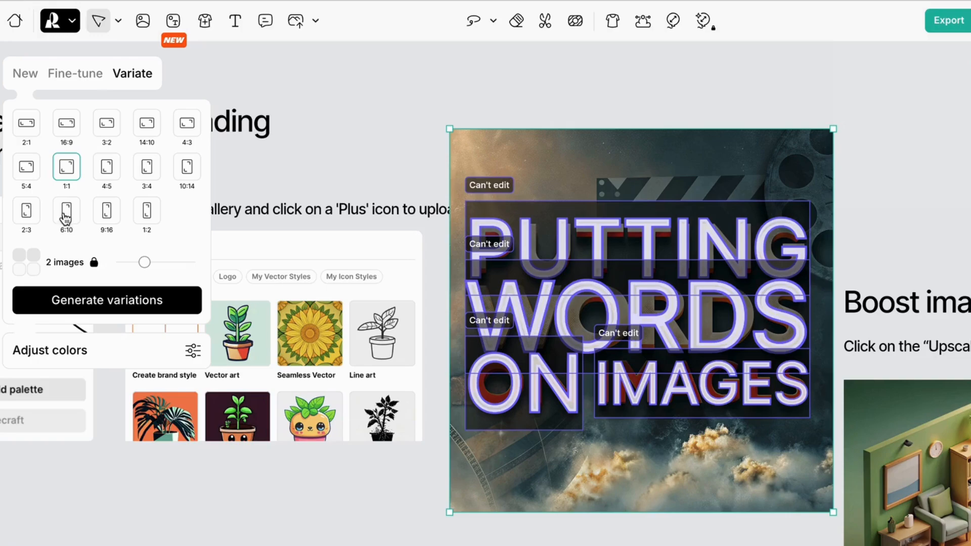
{"action": "left_click", "coordinate": [66, 211]}
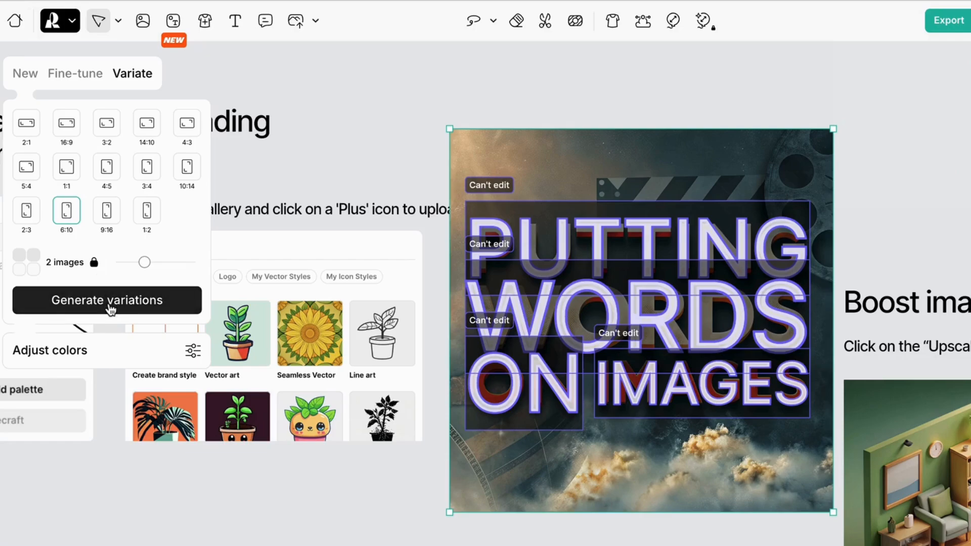
{"action": "left_click", "coordinate": [106, 300]}
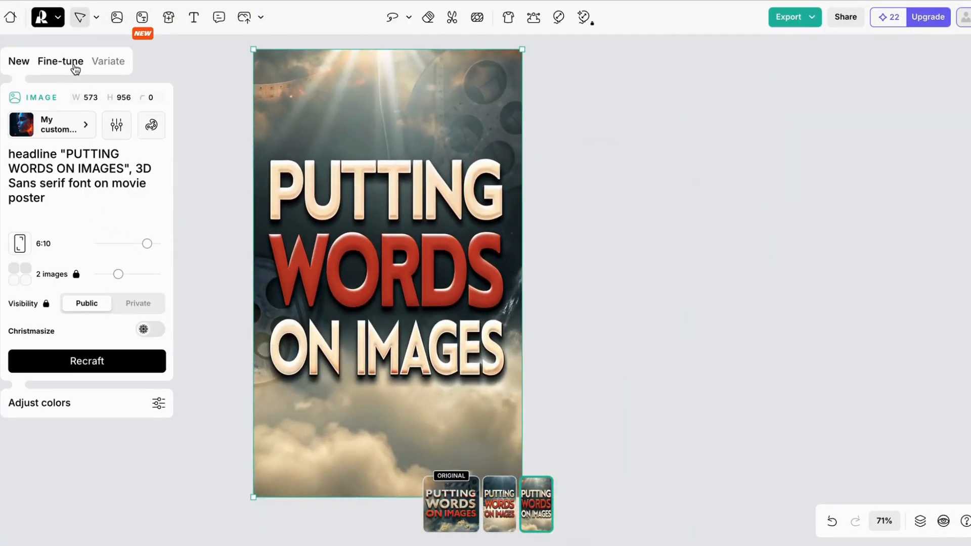
Fine-tune the tall poster with similarity set to 'A little bit similar'.
{"action": "left_click", "coordinate": [60, 61]}
{"action": "type", "text": "action "}
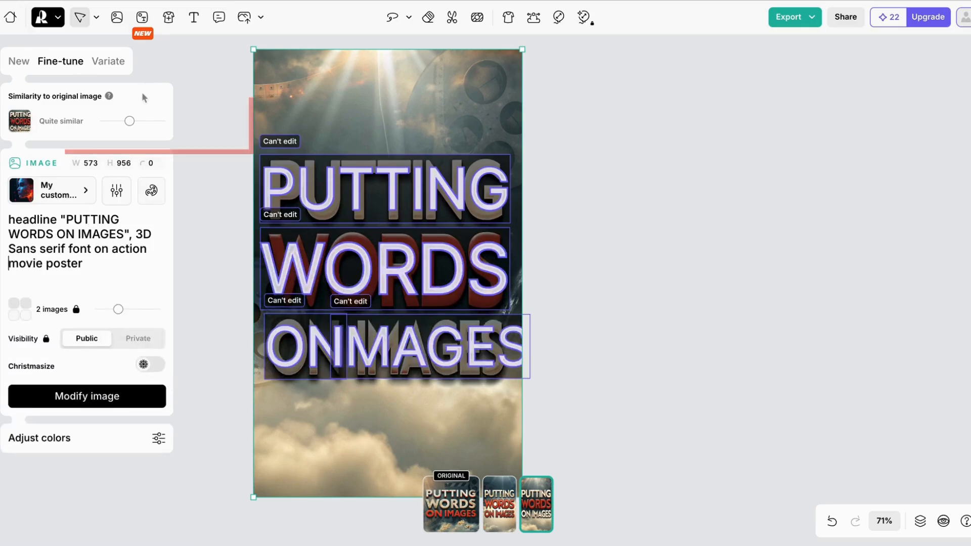
{"action": "left_click_drag", "start_coordinate": [128, 121], "coordinate": [121, 120]}
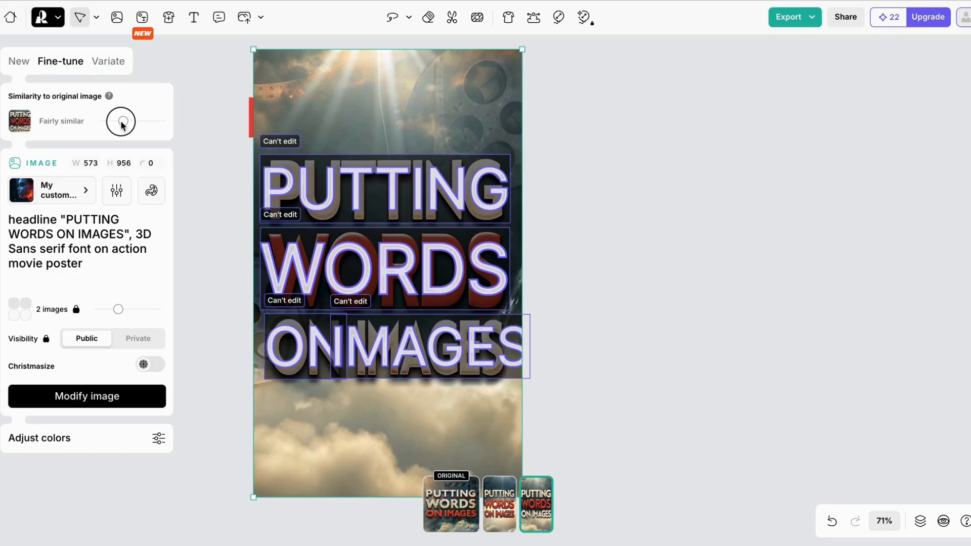
{"action": "left_click_drag", "start_coordinate": [121, 121], "coordinate": [170, 122]}
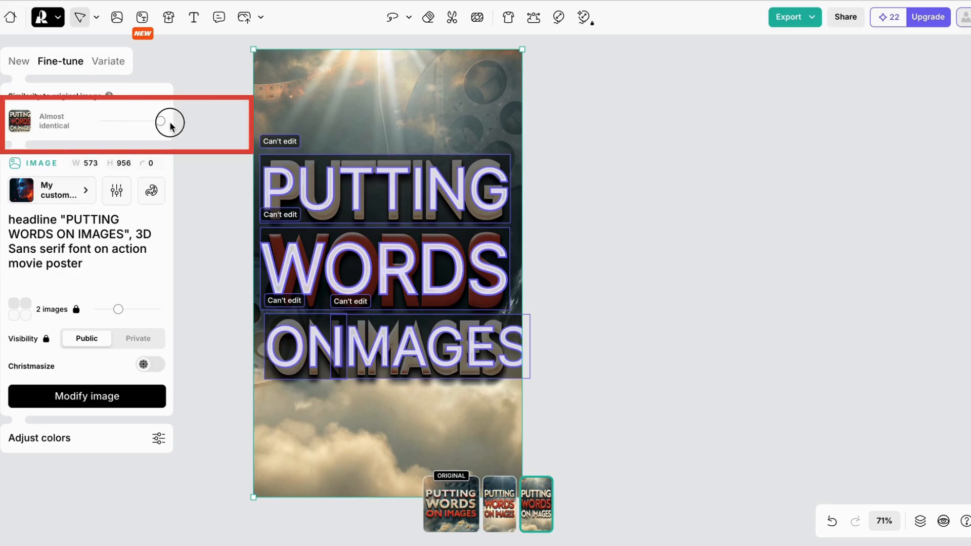
{"action": "left_click_drag", "start_coordinate": [169, 121], "coordinate": [98, 122]}
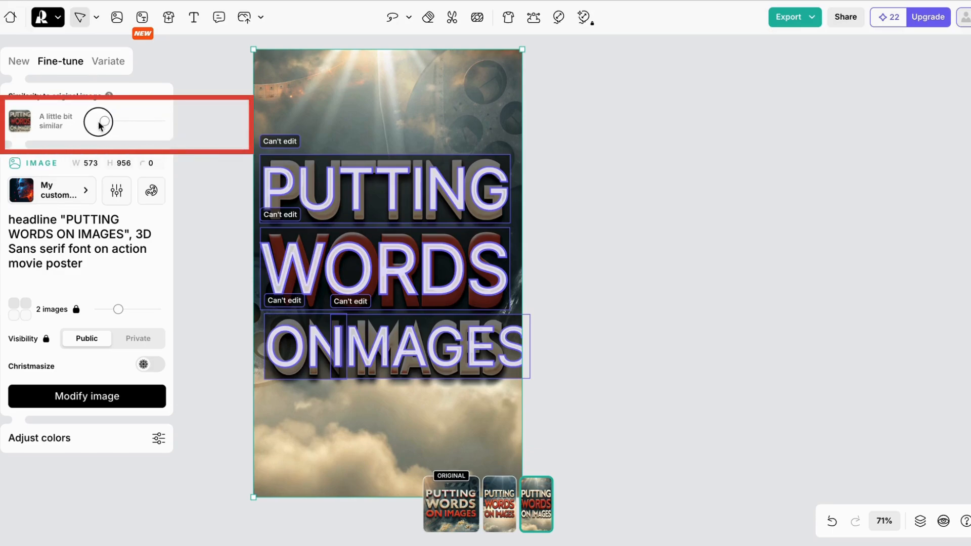
{"action": "left_click", "coordinate": [86, 397]}
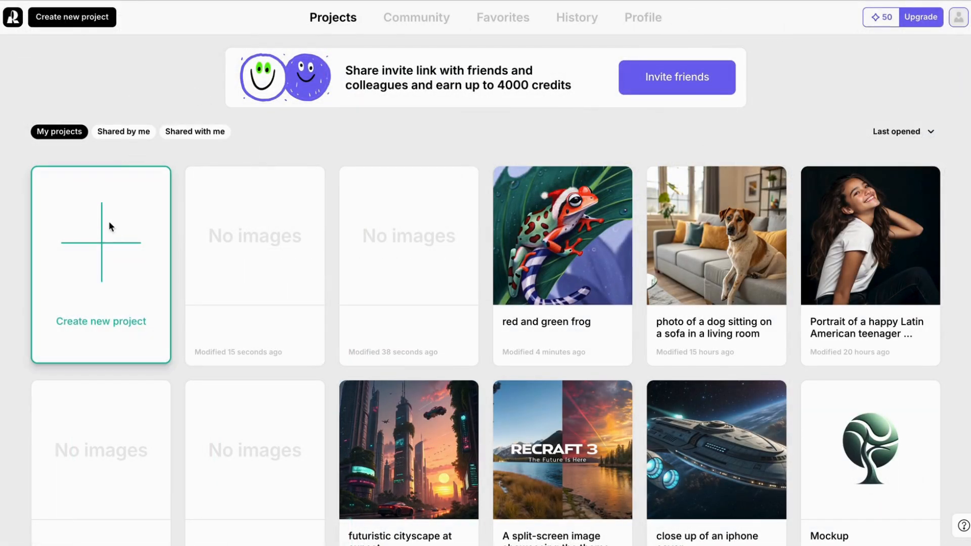
Create a new empty project and close the upgrade pop-up.
{"action": "left_click", "coordinate": [101, 262]}
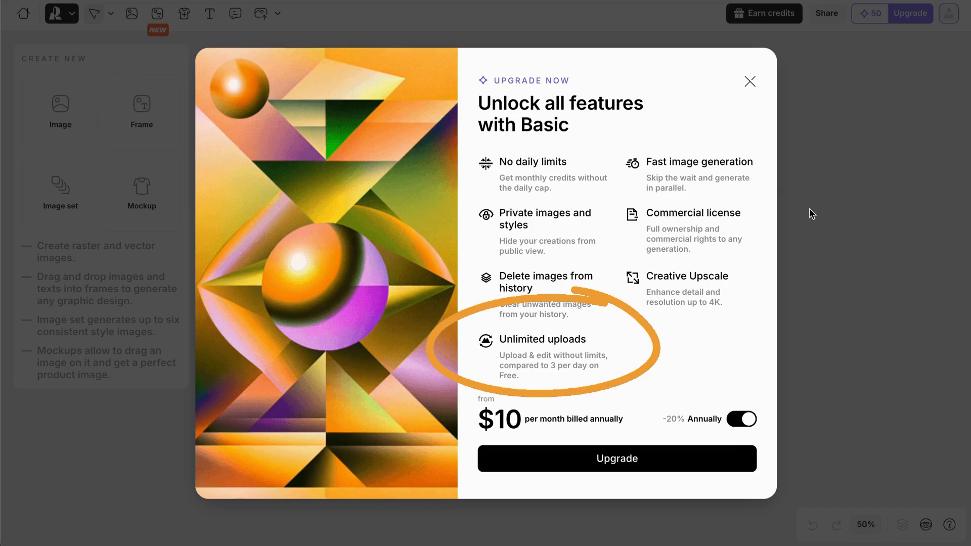
{"action": "left_click", "coordinate": [749, 81]}
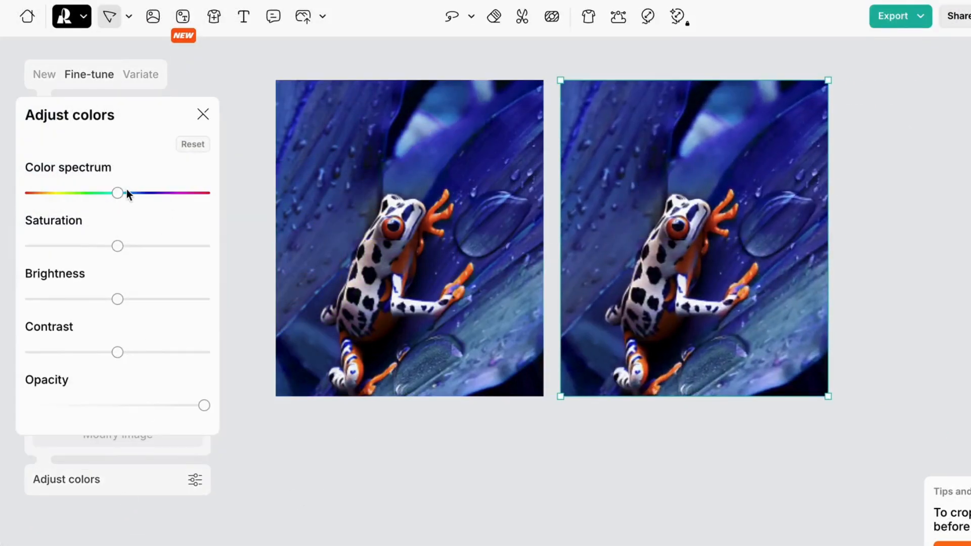
Recolour a frog copy to green leaves with purple markings and widen the blue frog to 1091×1290.
{"action": "left_click_drag", "start_coordinate": [118, 193], "coordinate": [135, 193]}
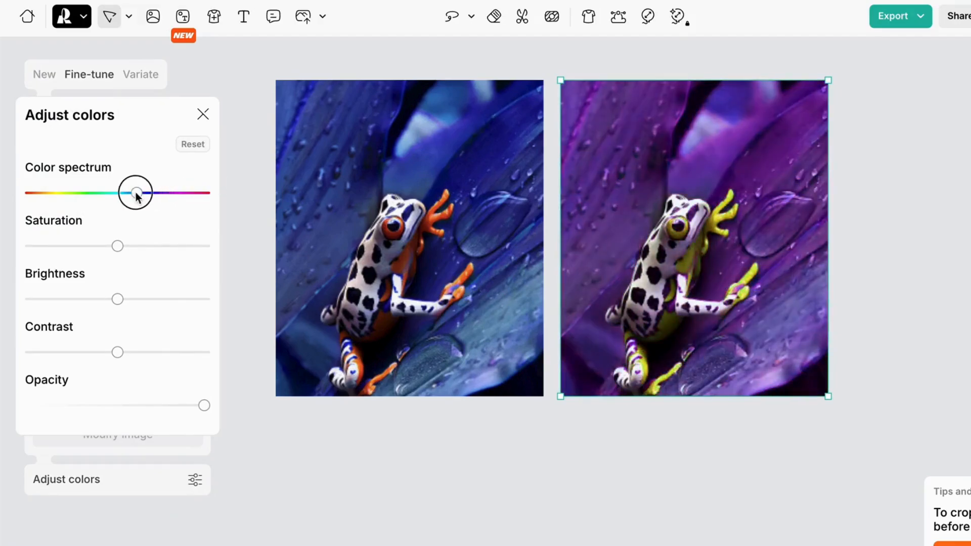
{"action": "left_click_drag", "start_coordinate": [135, 192], "coordinate": [68, 192]}
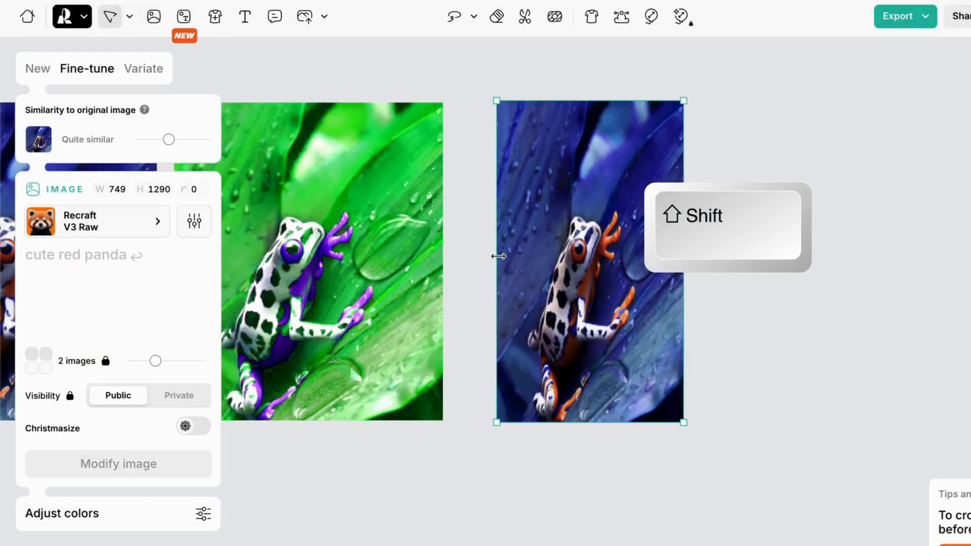
{"action": "left_click_drag", "start_coordinate": [499, 257], "coordinate": [455, 256]}
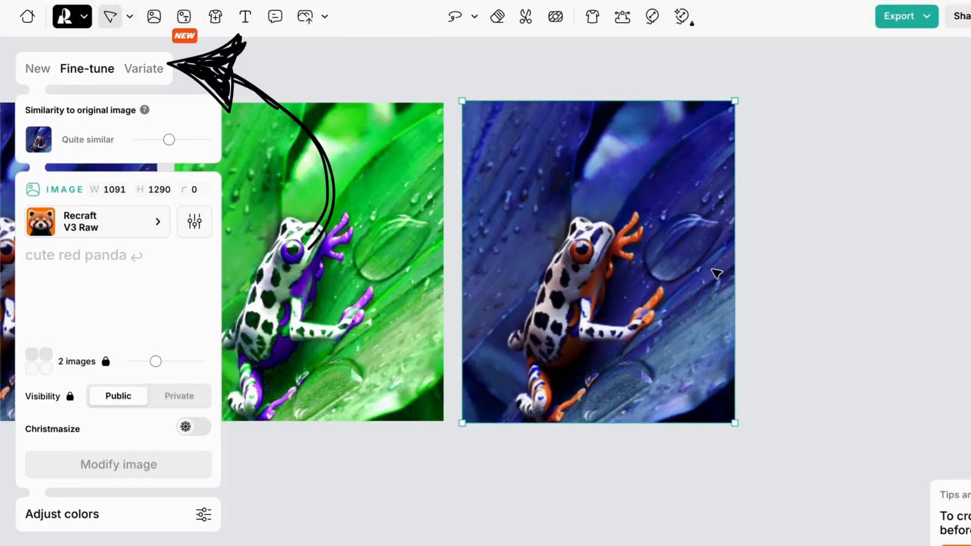
{"action": "mouse_move", "coordinate": [270, 128]}
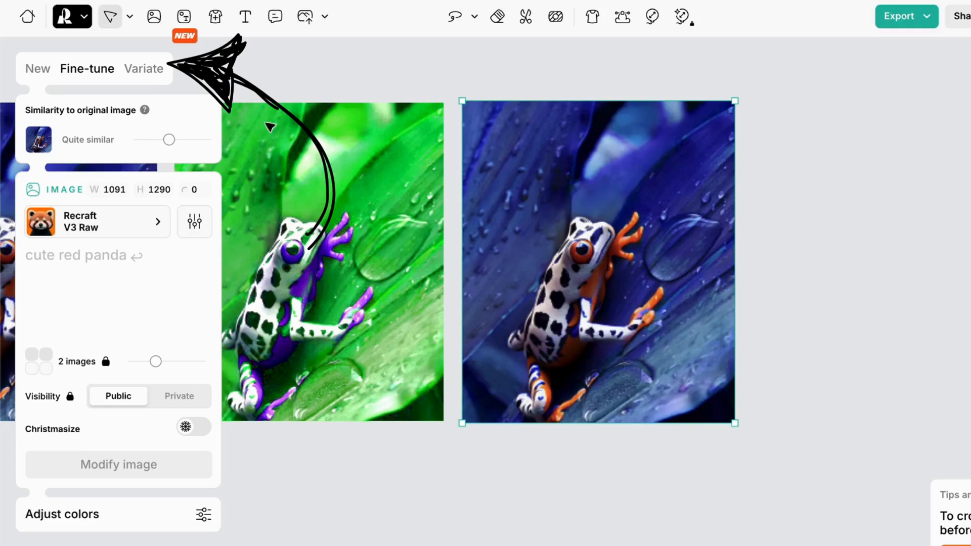
Generate a 5:4 variation of the blue frog image, an orange spotted frog on dewy blue leaves.
{"action": "left_click", "coordinate": [143, 68]}
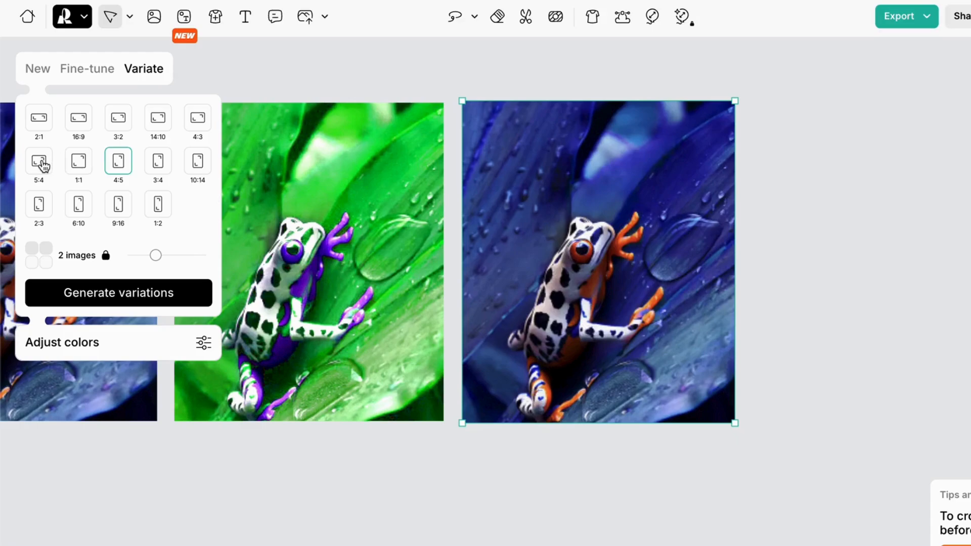
{"action": "left_click", "coordinate": [38, 161]}
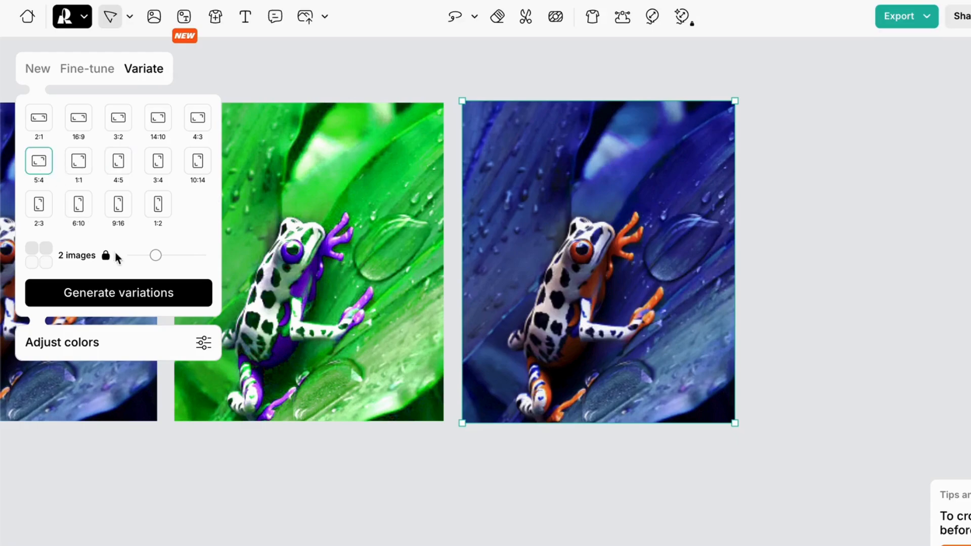
{"action": "left_click", "coordinate": [118, 292]}
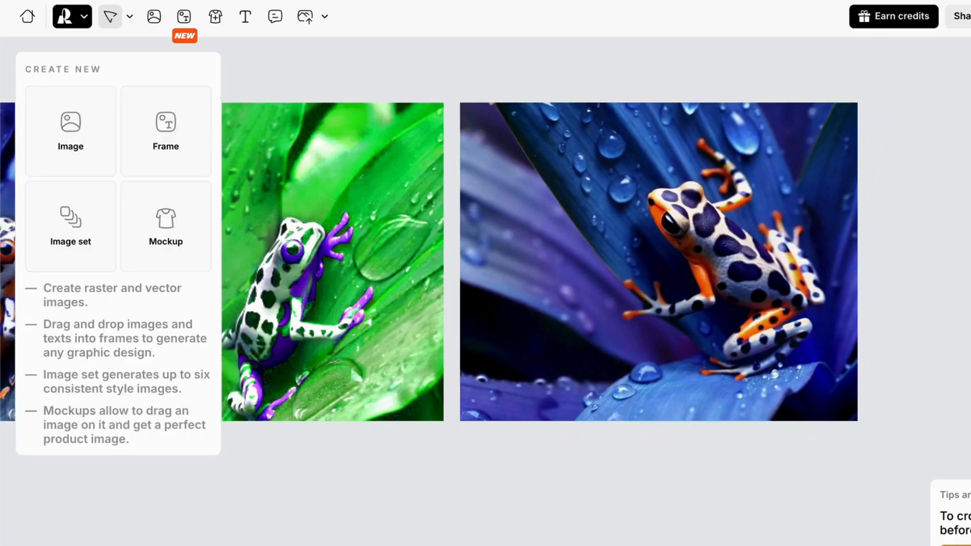
Modify the tall blue frog image using the prompt 'red eyed tree frog'.
{"action": "right_click", "coordinate": [383, 180]}
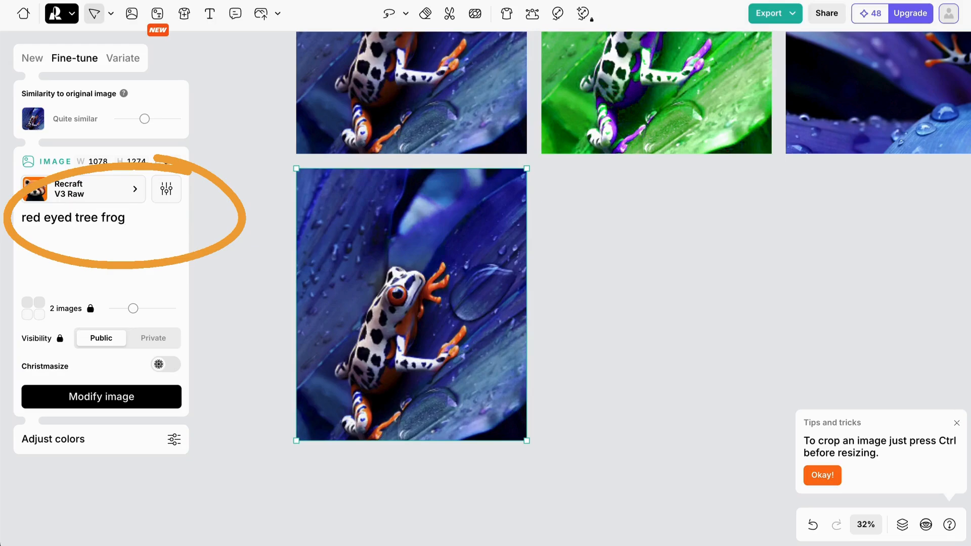
{"action": "left_click", "coordinate": [101, 396]}
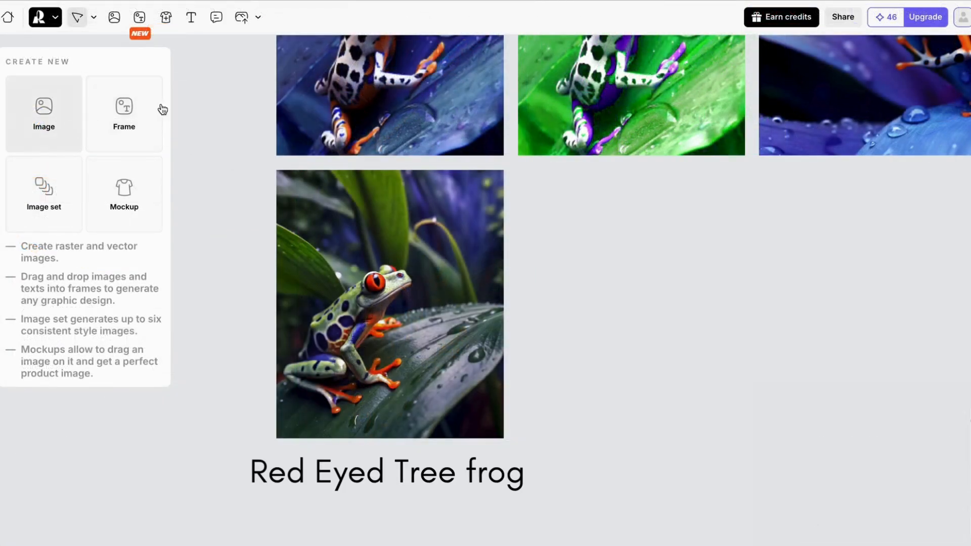
{"action": "left_click", "coordinate": [389, 96]}
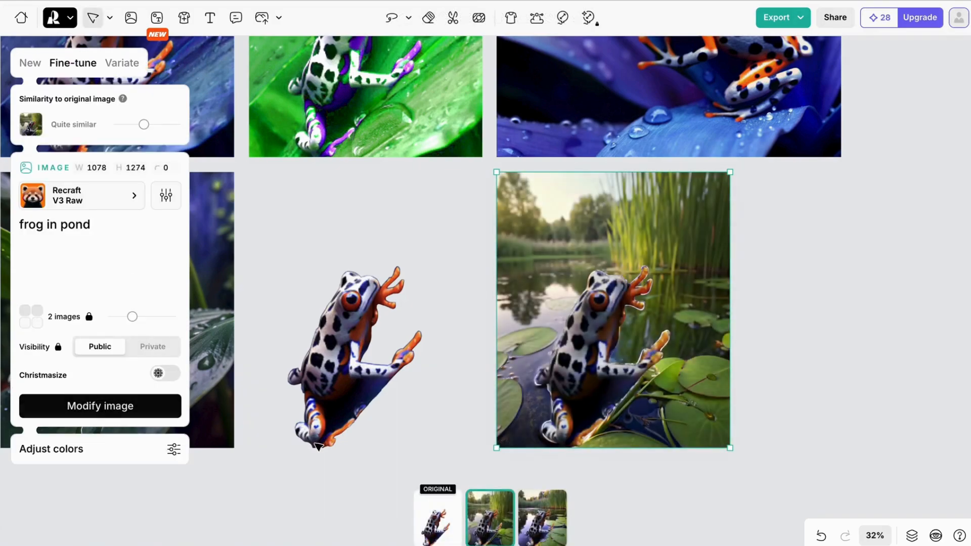
Choose the second 'frog in pond' result with the frog among lily pads.
{"action": "left_click", "coordinate": [489, 518]}
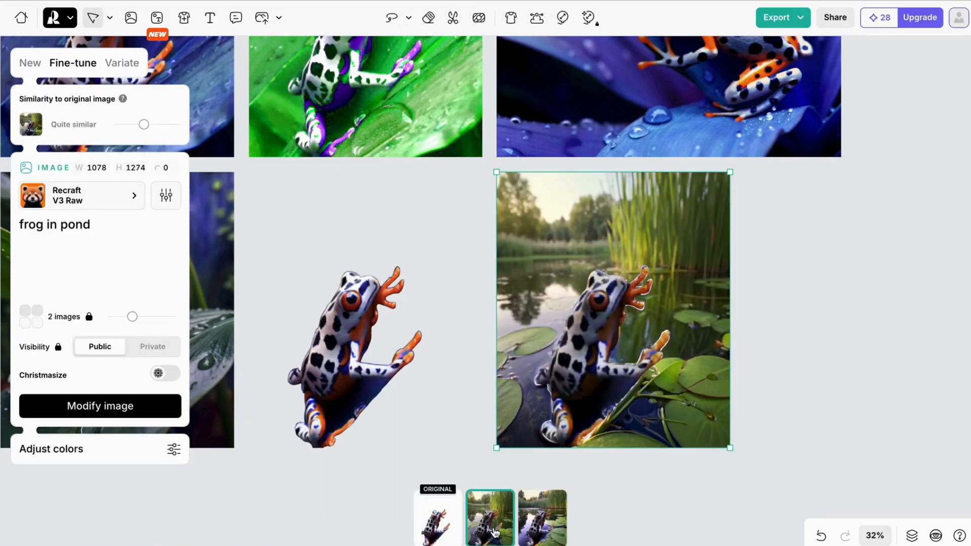
{"action": "left_click", "coordinate": [541, 517]}
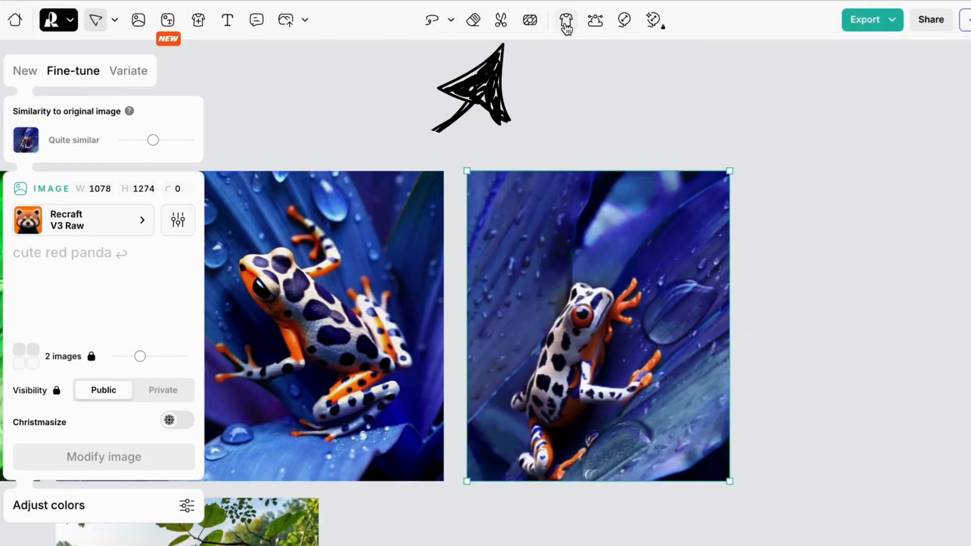
{"action": "mouse_move", "coordinate": [607, 20]}
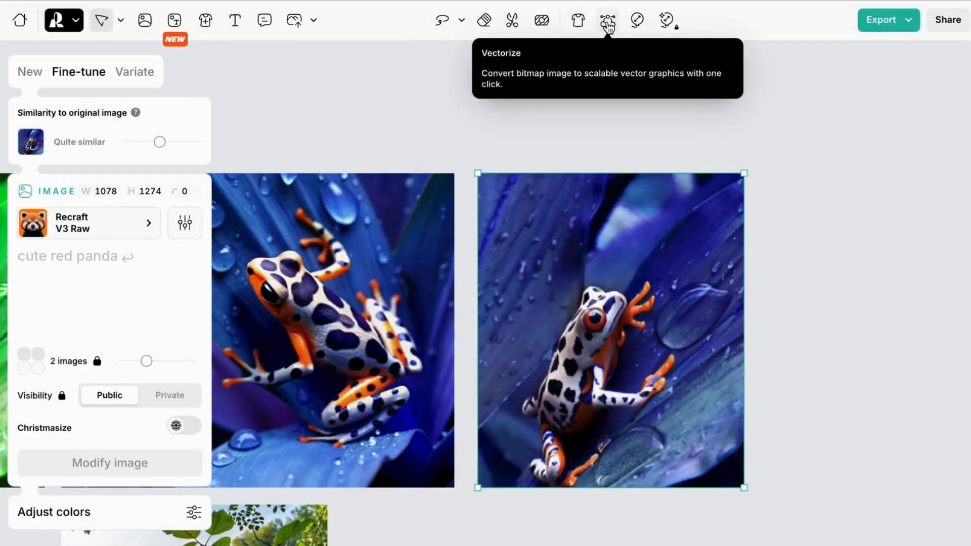
Vectorize the tall blue frog image and apply bright colour palettes to the vector.
{"action": "left_click", "coordinate": [608, 20]}
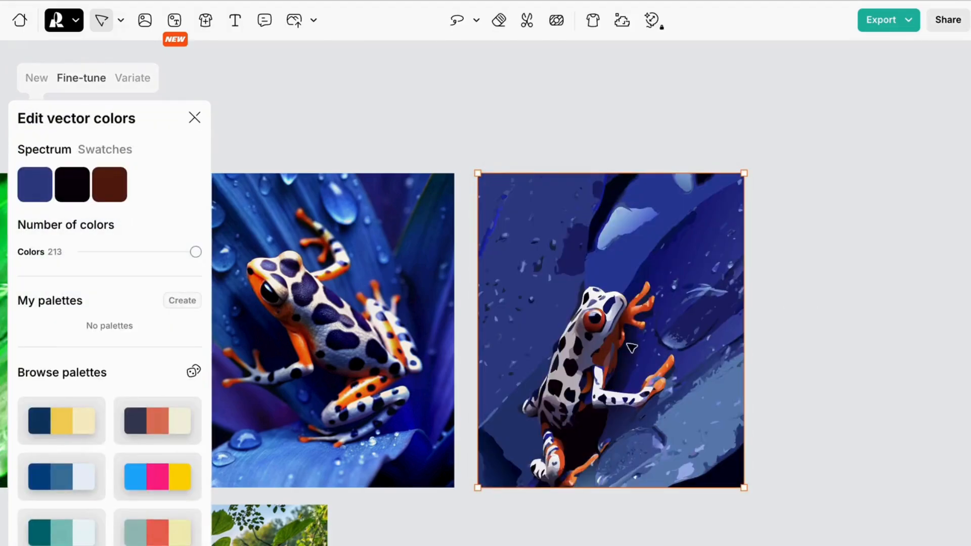
{"action": "left_click", "coordinate": [61, 477]}
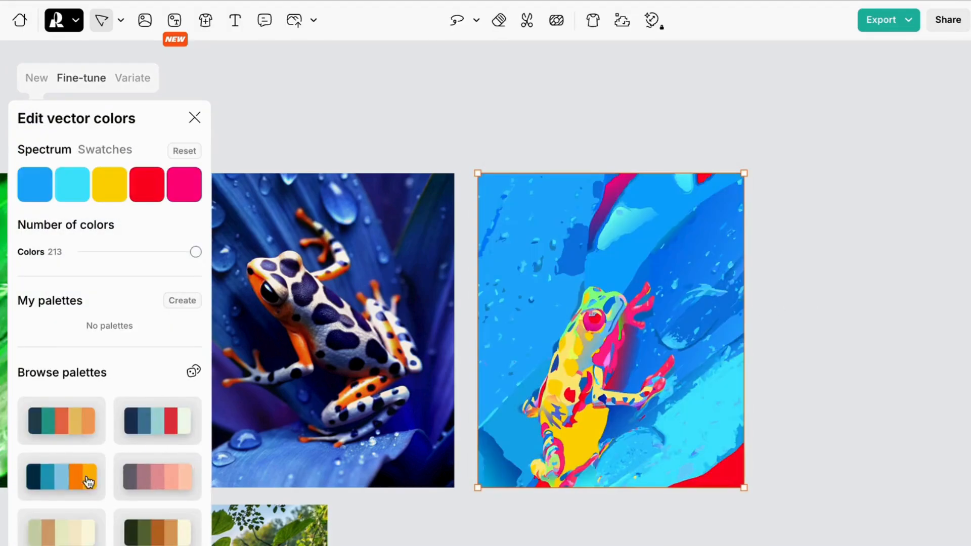
{"action": "left_click", "coordinate": [81, 78]}
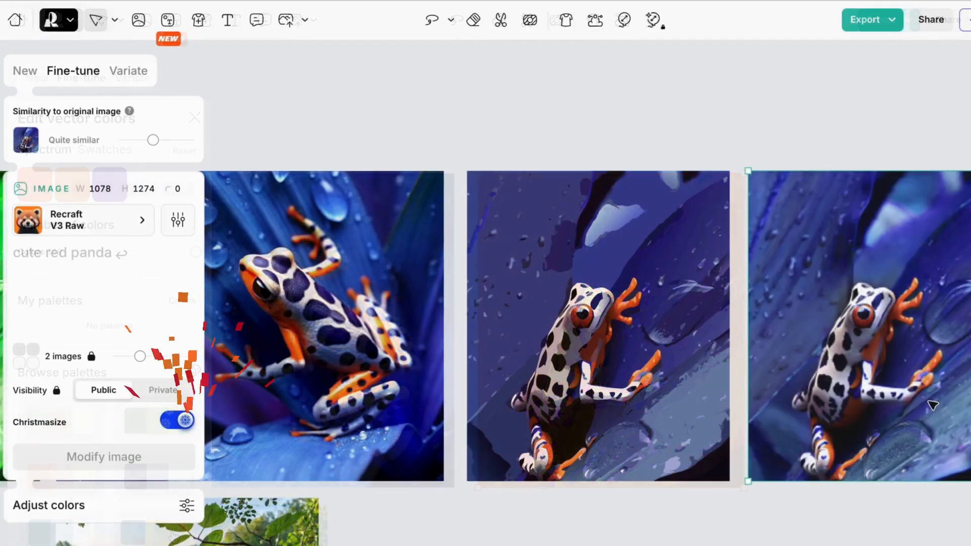
{"action": "type", "text": "frog"}
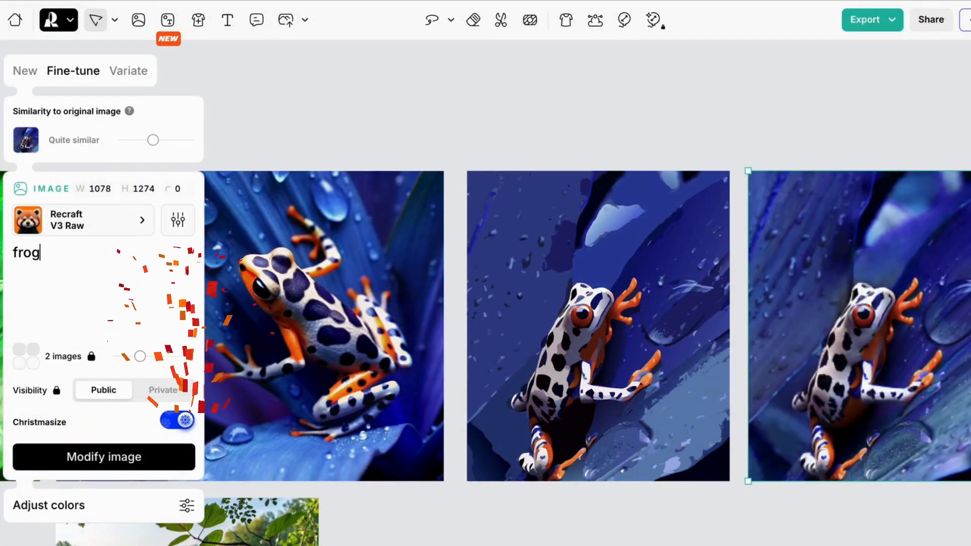
{"action": "left_click", "coordinate": [103, 456]}
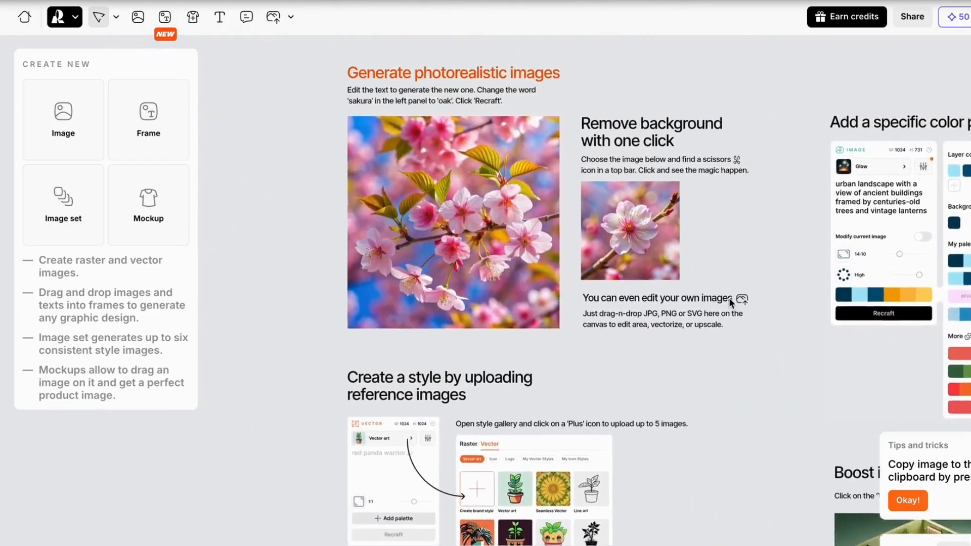
Select the single sakura flower photo from the background-removal guide for editing.
{"action": "left_click", "coordinate": [630, 230]}
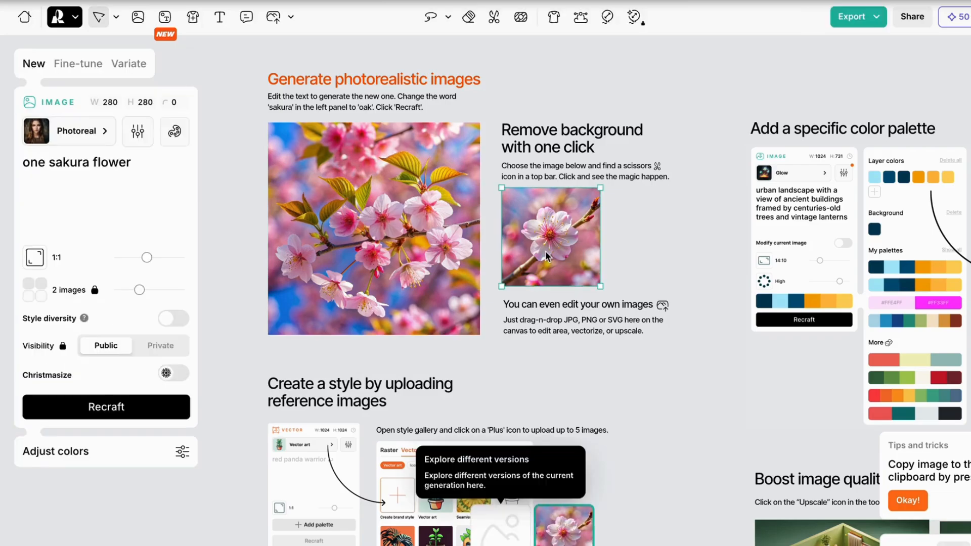